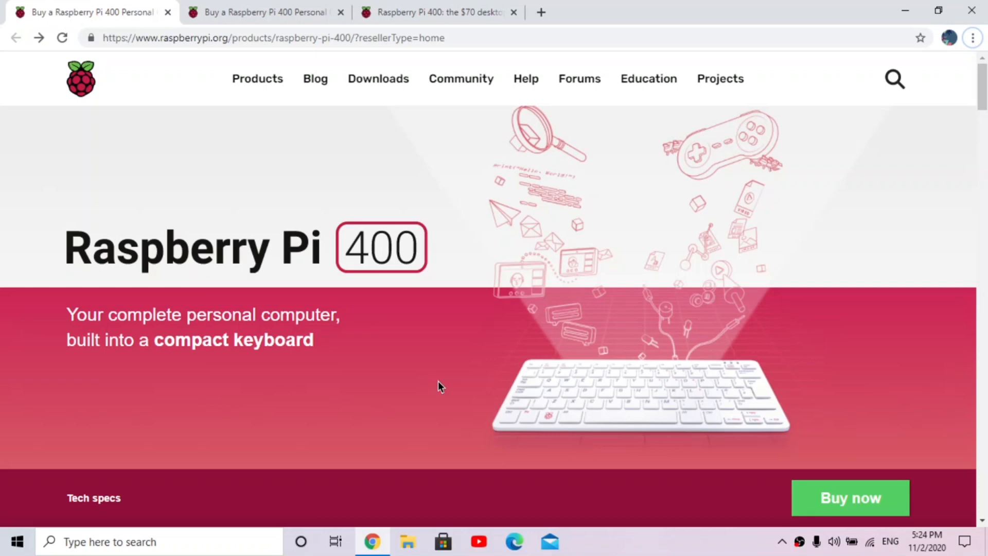
pyautogui.moveTo(422, 390)
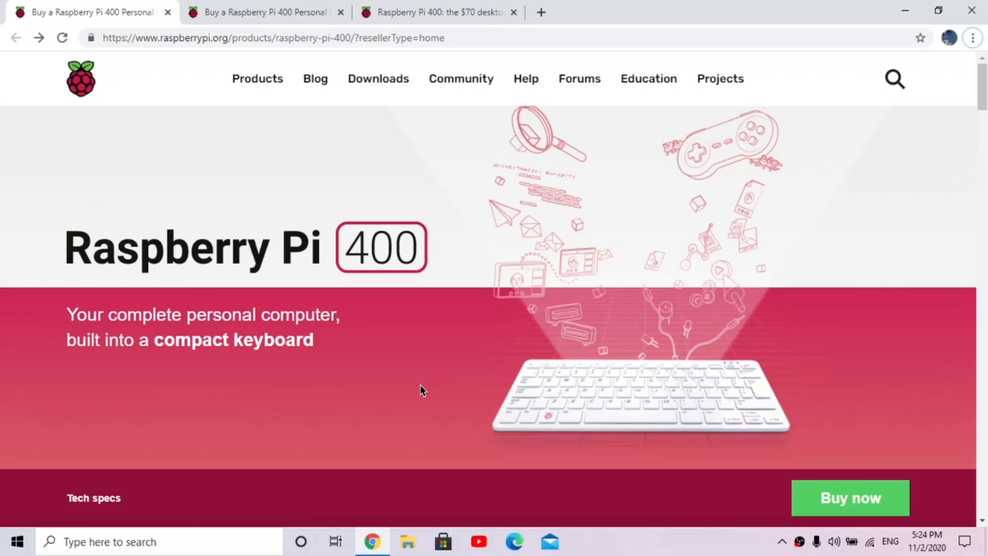
pyautogui.moveTo(261, 232)
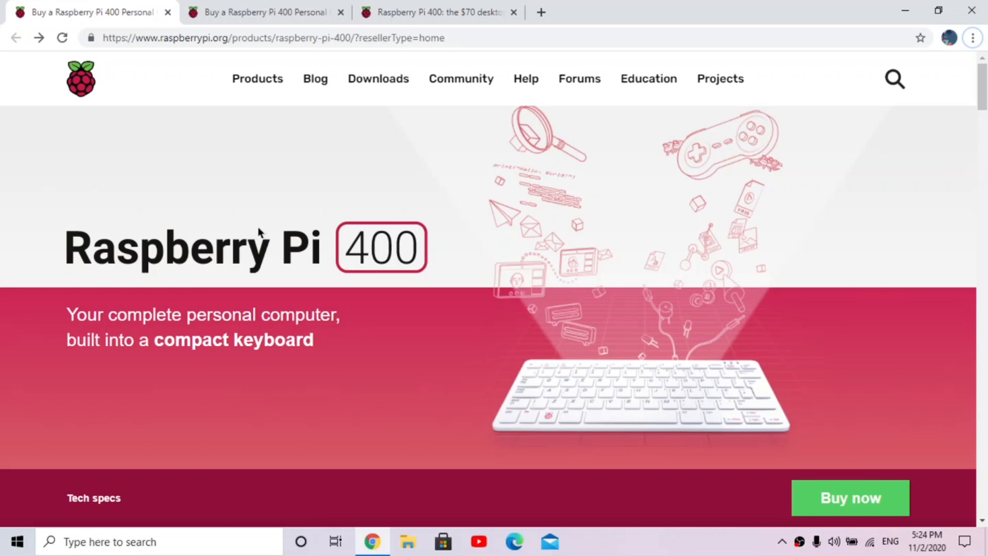
pyautogui.moveTo(671, 317)
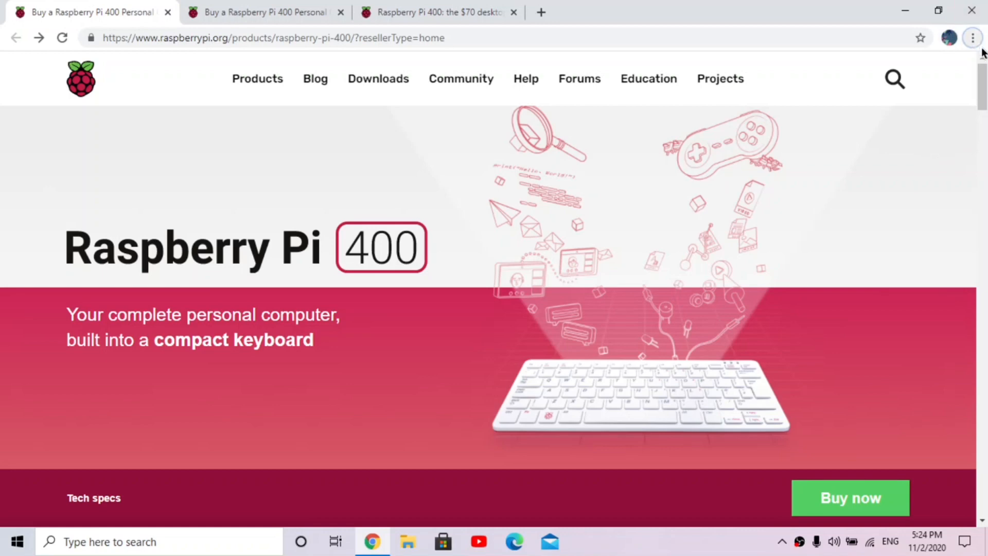
pyautogui.moveTo(743, 287)
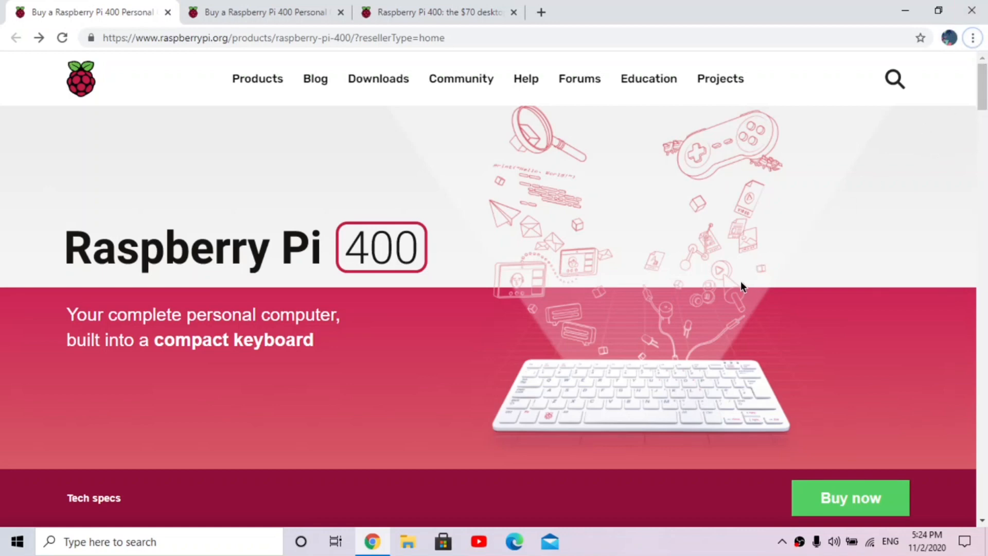
pyautogui.moveTo(252, 267)
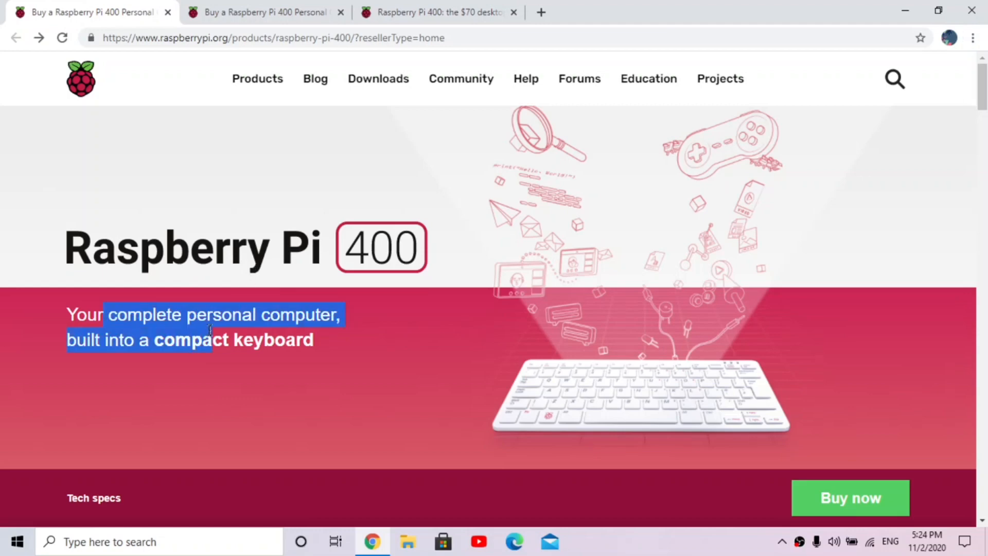
# Scroll past 'It's a computer. Neat.' to the photo of hands typing on the keyboard
pyautogui.click(376, 368)
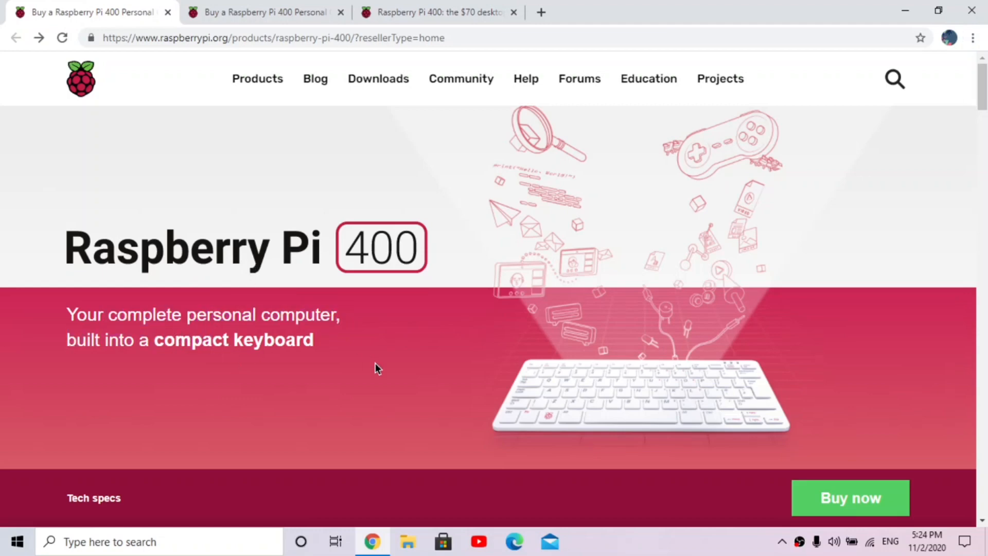
pyautogui.scroll(-3)
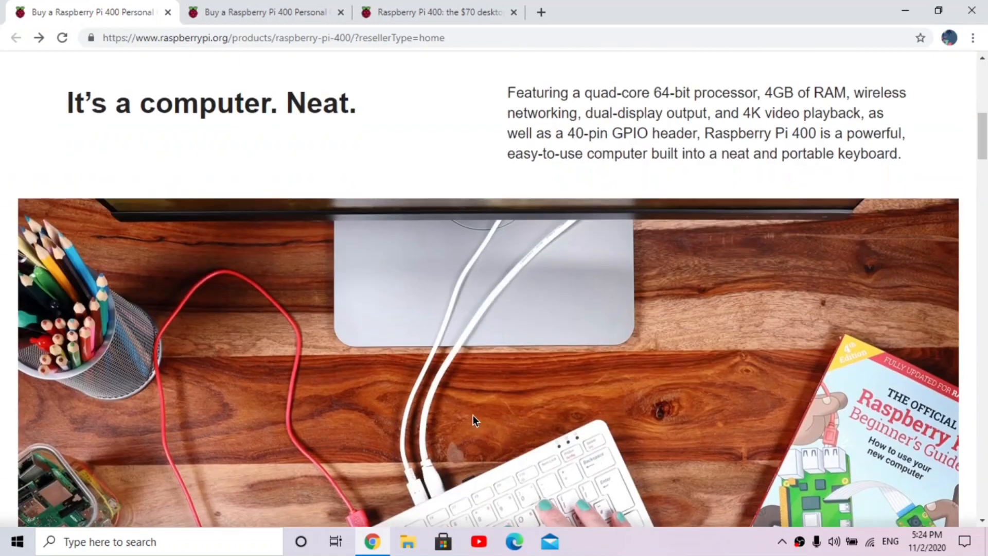
pyautogui.scroll(-3)
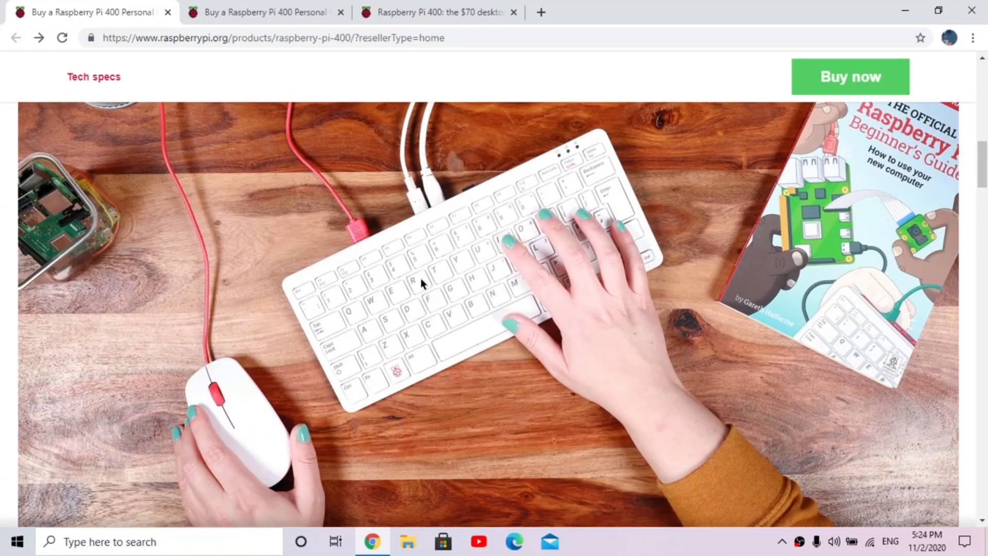
pyautogui.moveTo(433, 268)
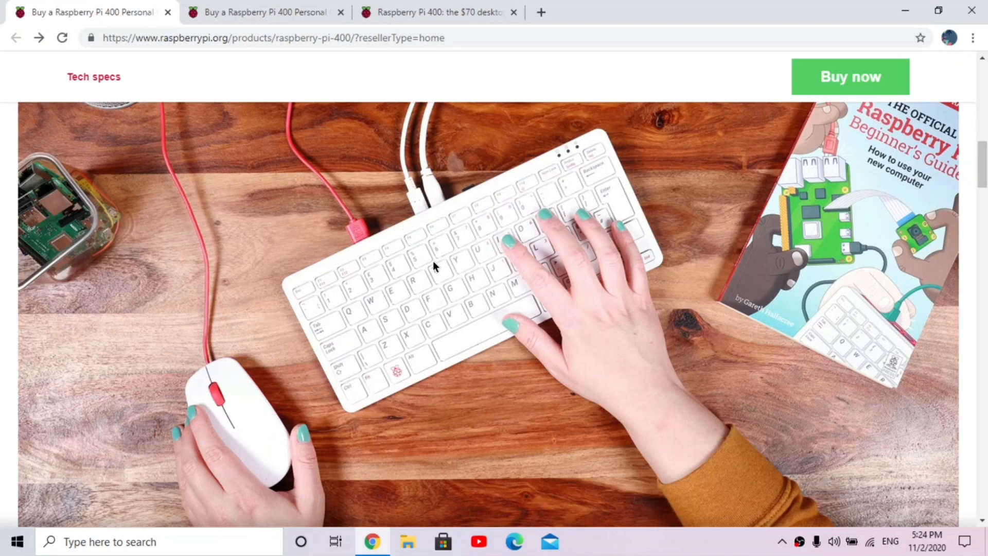
pyautogui.moveTo(271, 359)
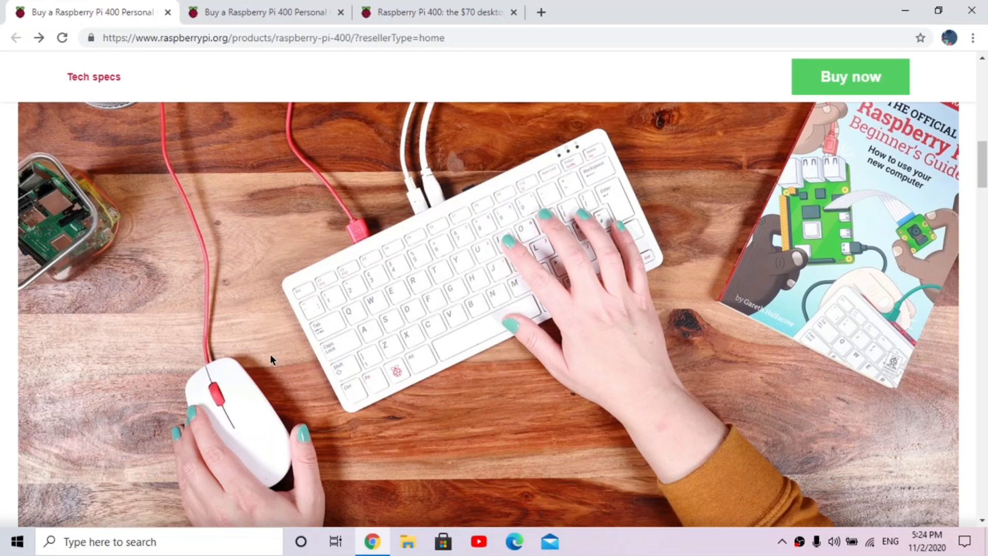
# Scroll down to the 'It's a Raspberry Pi. It's a keyboard.' section about the built-in board
pyautogui.scroll(-3)
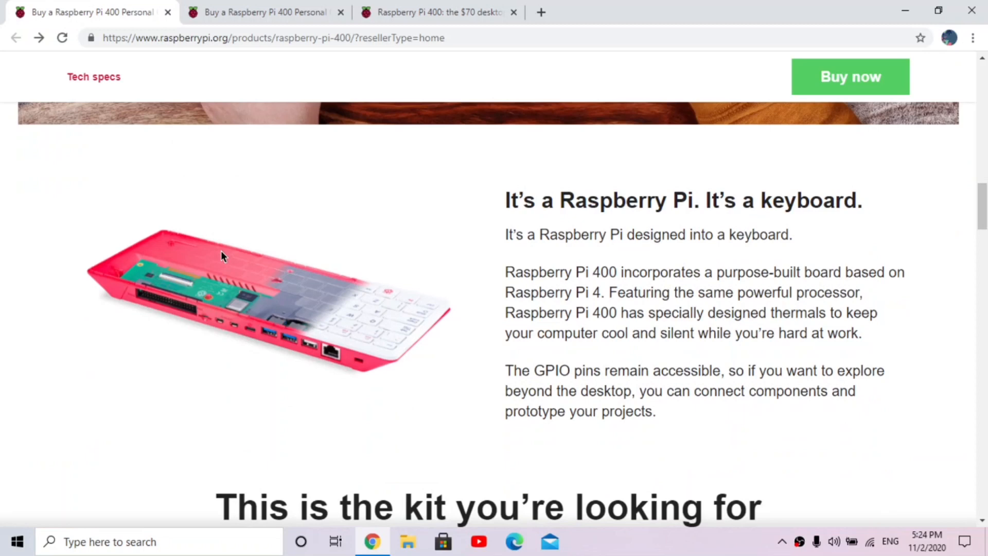
pyautogui.moveTo(230, 318)
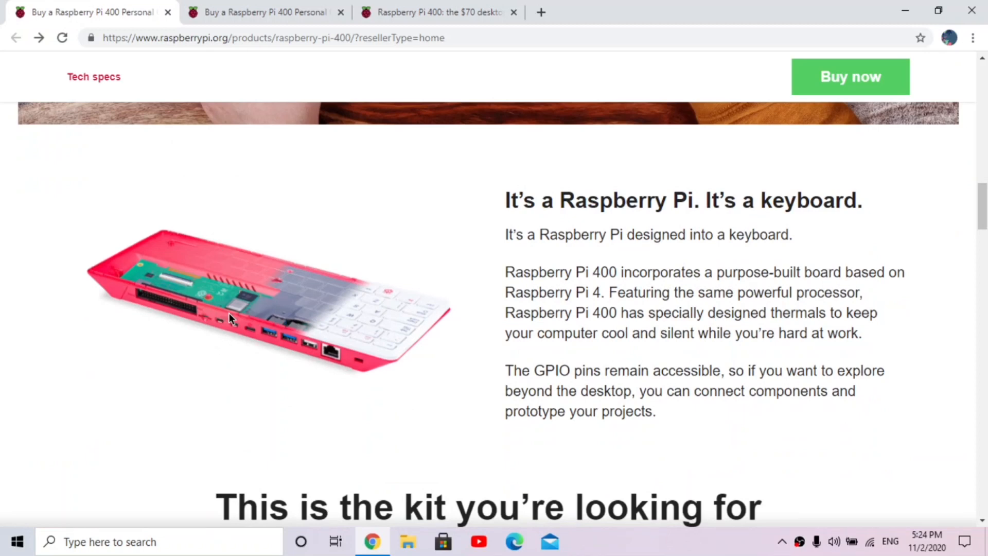
pyautogui.moveTo(238, 320)
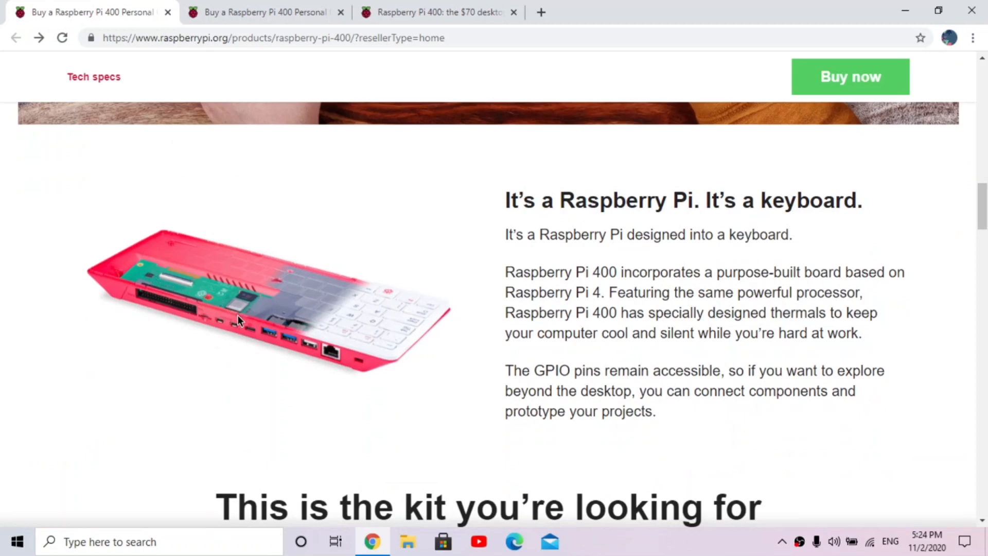
pyautogui.moveTo(138, 304)
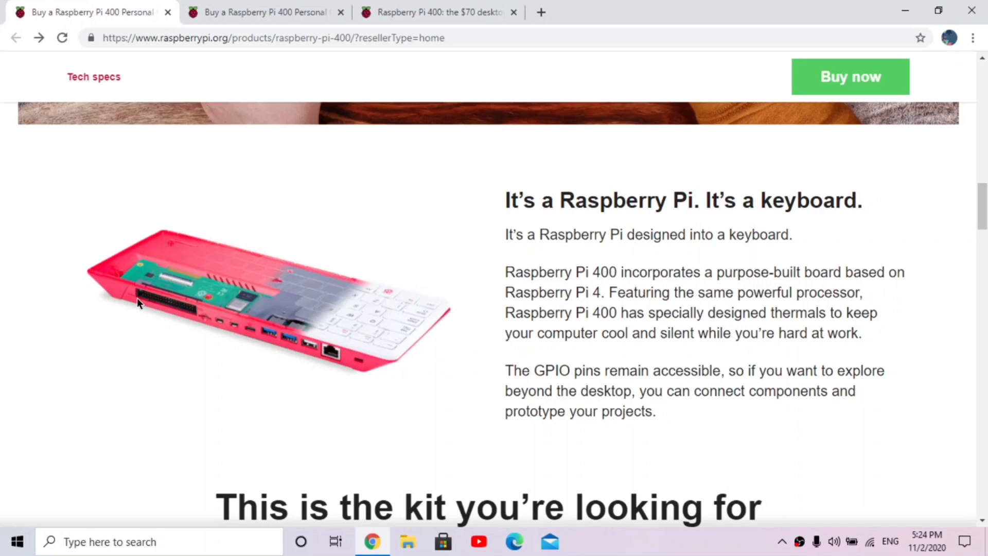
pyautogui.moveTo(206, 320)
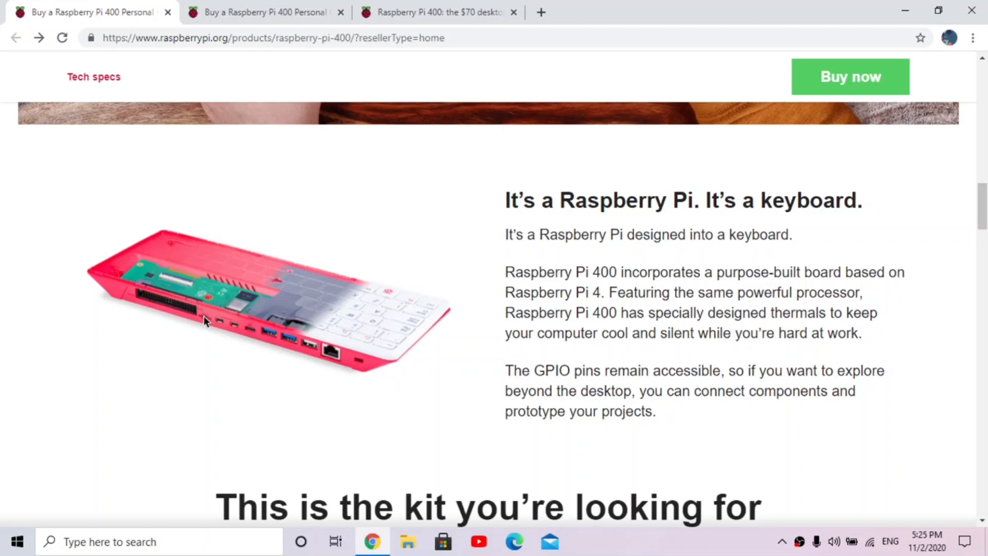
pyautogui.moveTo(227, 327)
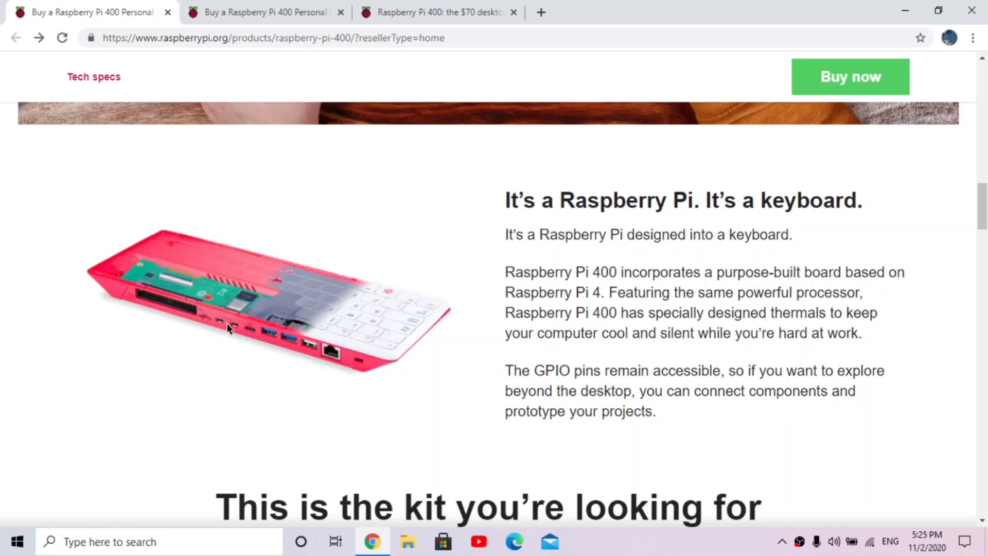
pyautogui.moveTo(256, 337)
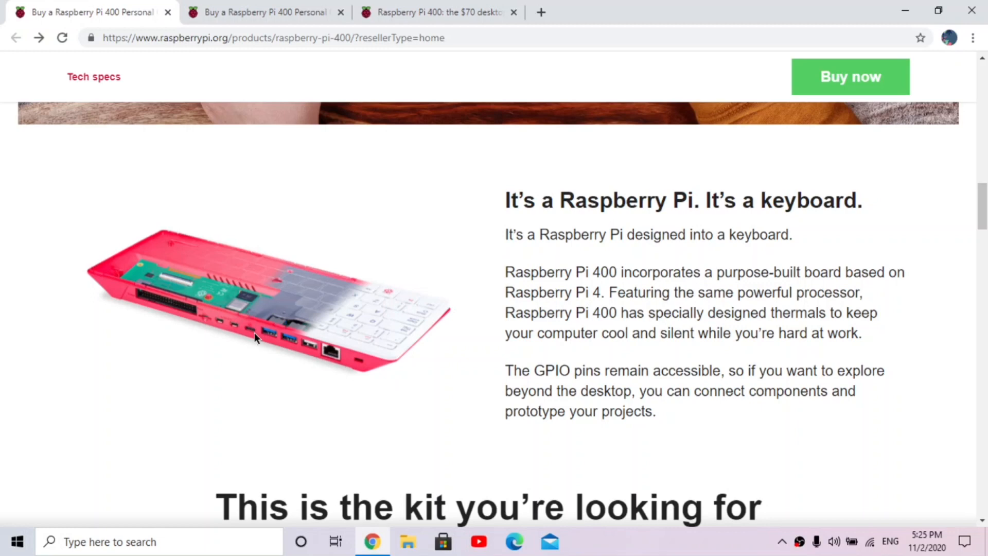
pyautogui.moveTo(289, 343)
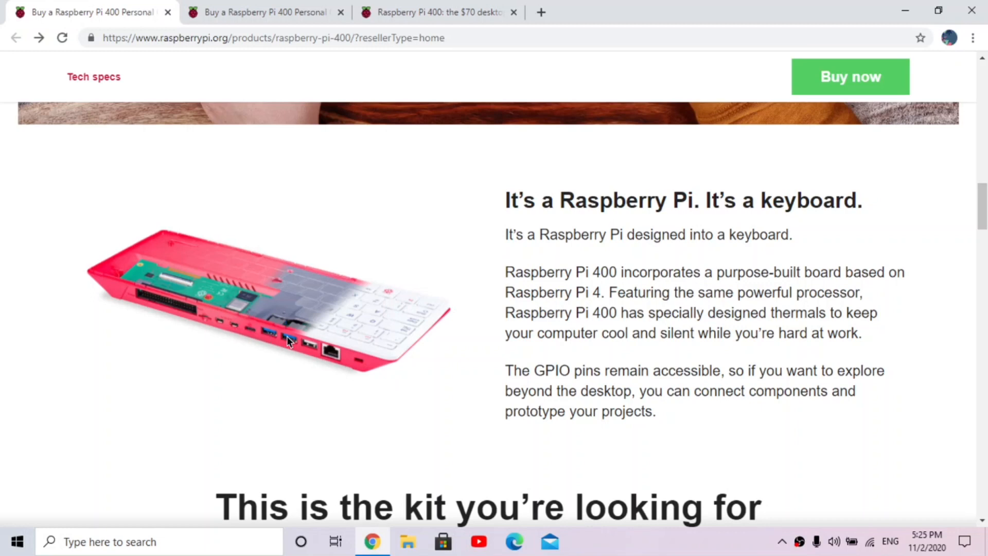
pyautogui.moveTo(302, 358)
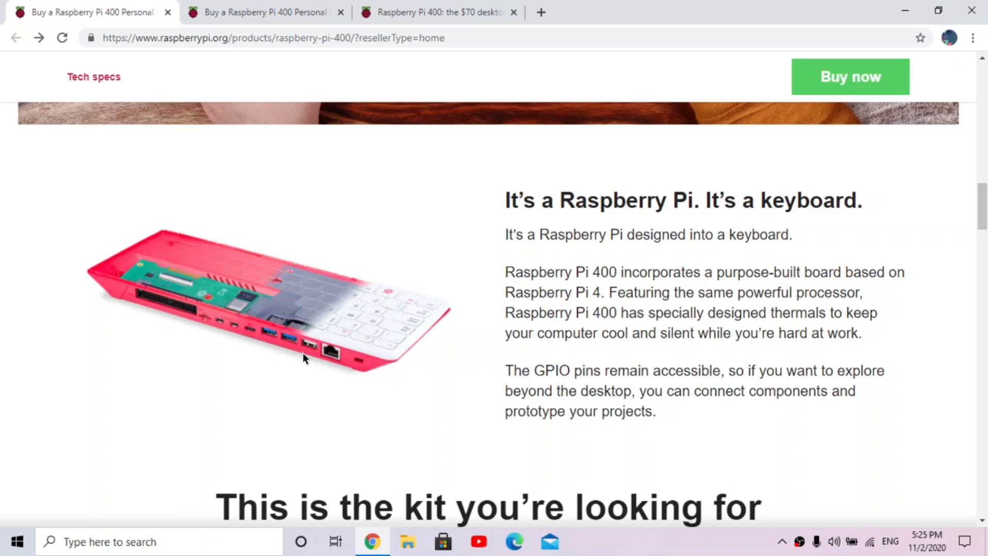
pyautogui.moveTo(334, 359)
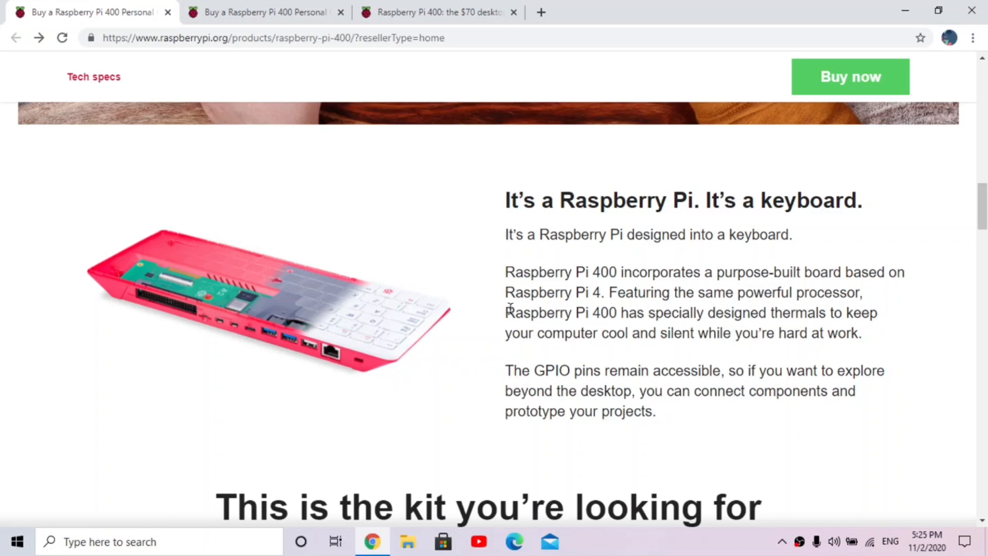
pyautogui.moveTo(784, 198)
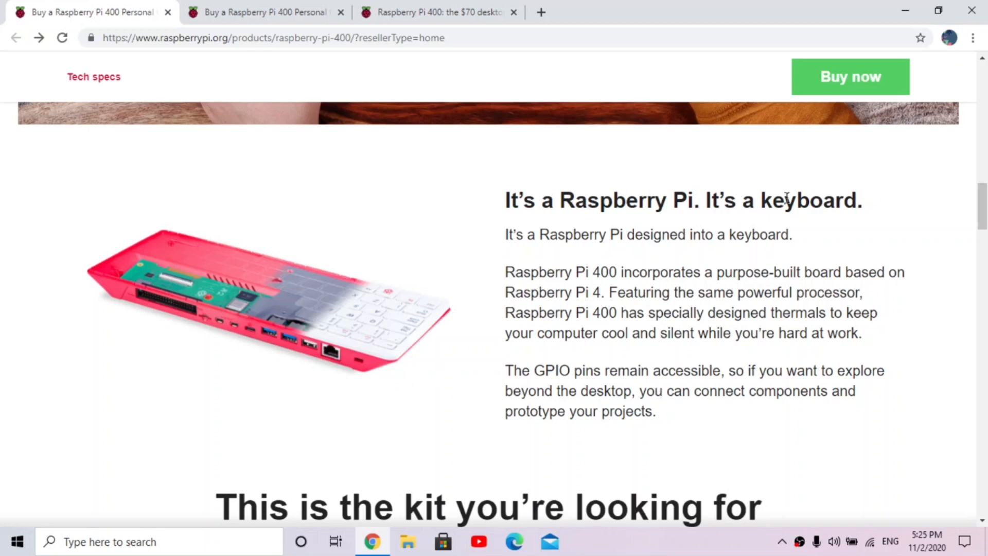
pyautogui.moveTo(733, 268)
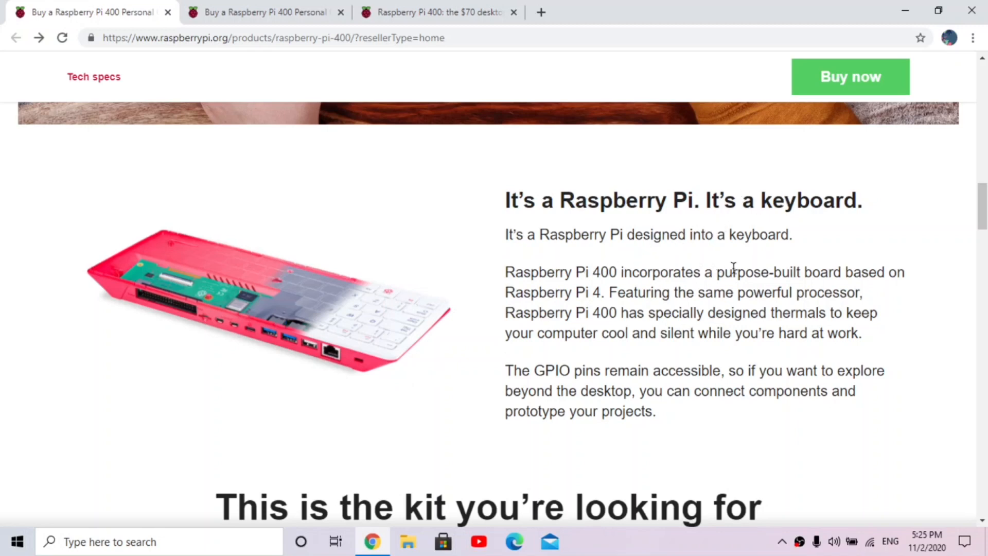
pyautogui.moveTo(604, 300)
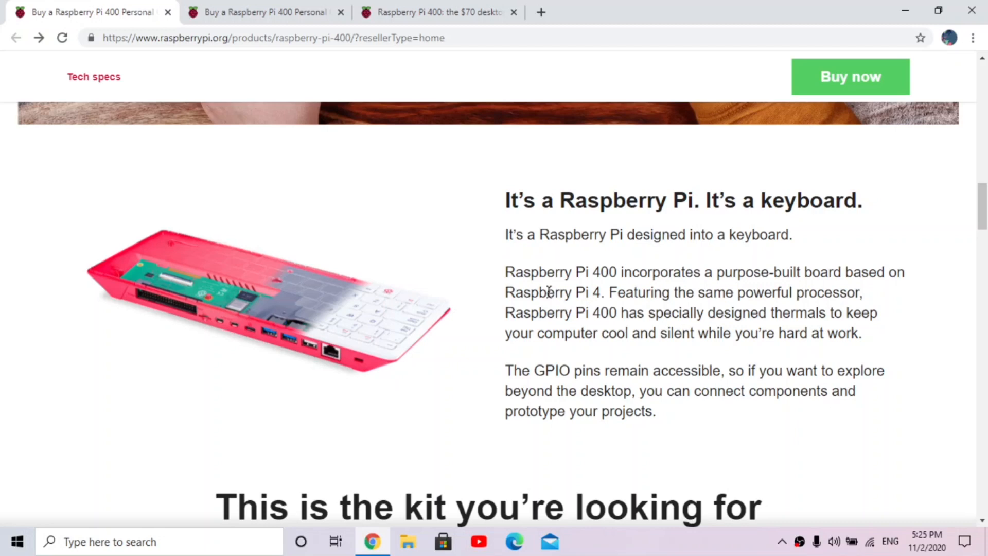
pyautogui.moveTo(235, 337)
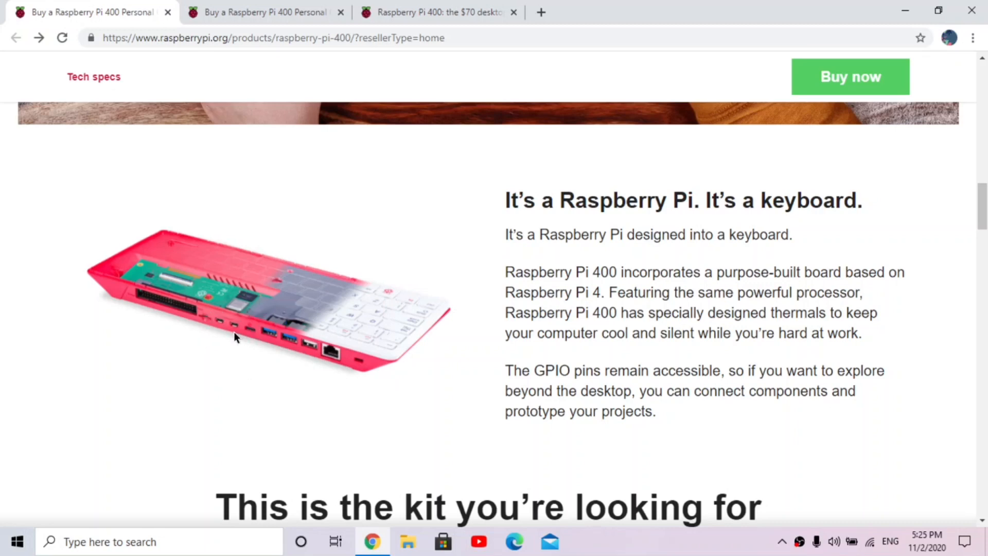
pyautogui.moveTo(281, 325)
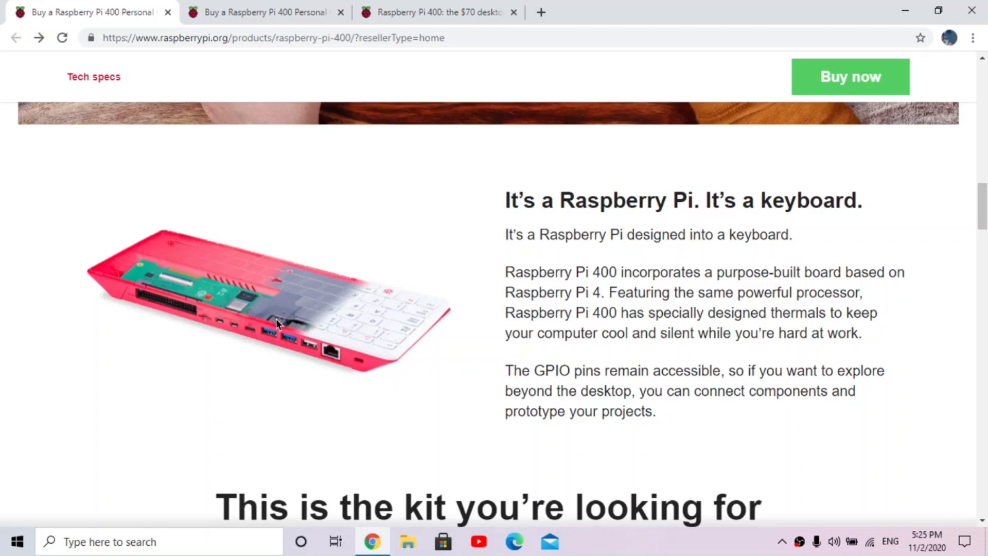
pyautogui.moveTo(256, 329)
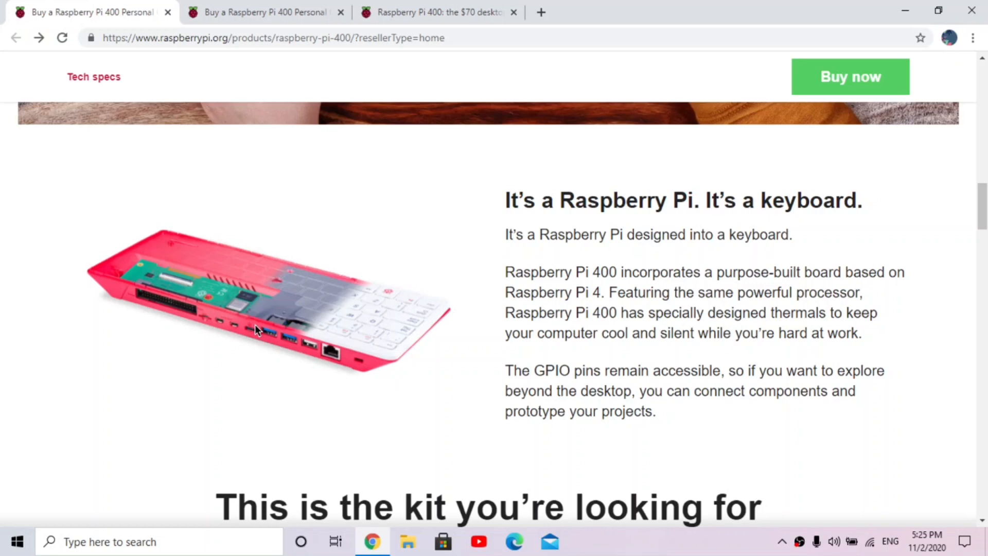
pyautogui.moveTo(194, 322)
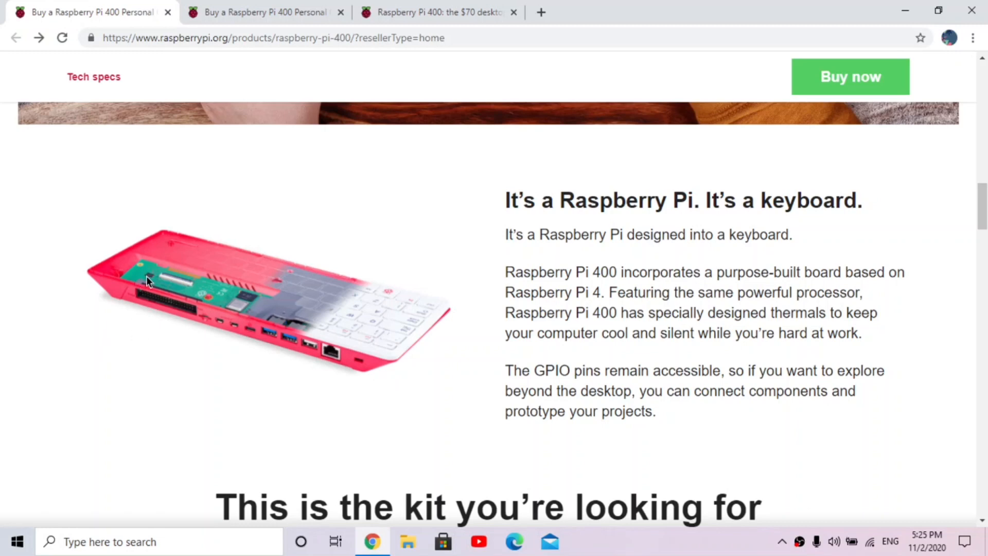
pyautogui.moveTo(156, 301)
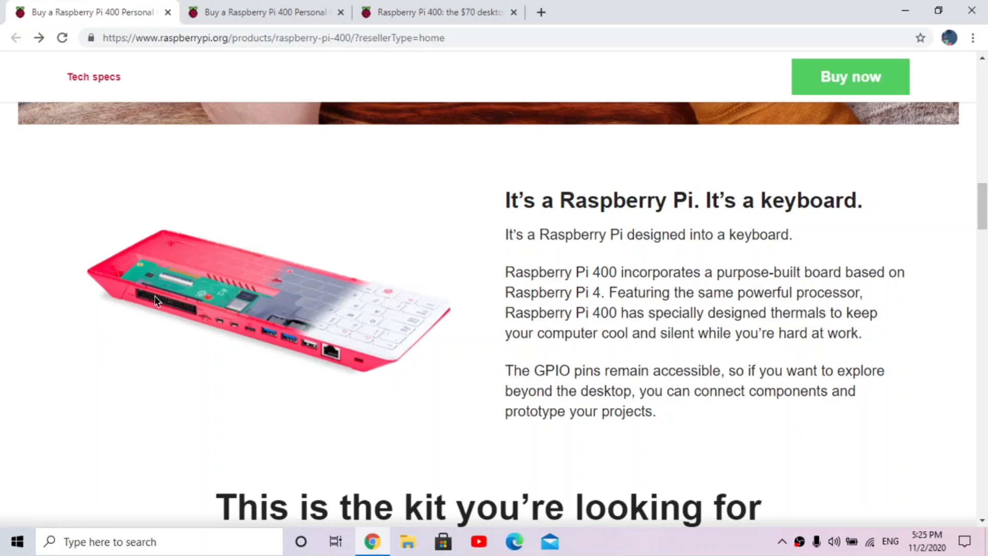
pyautogui.moveTo(180, 345)
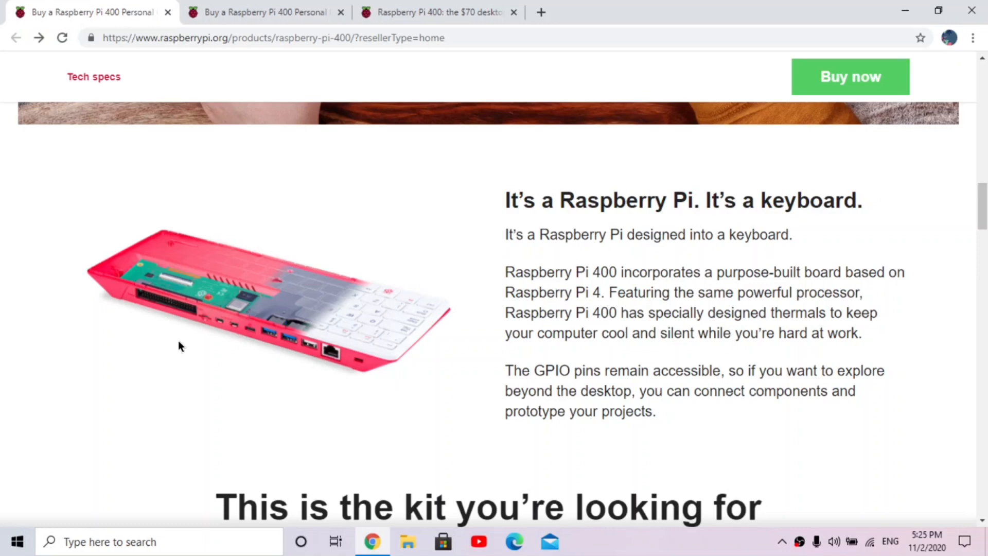
pyautogui.moveTo(185, 349)
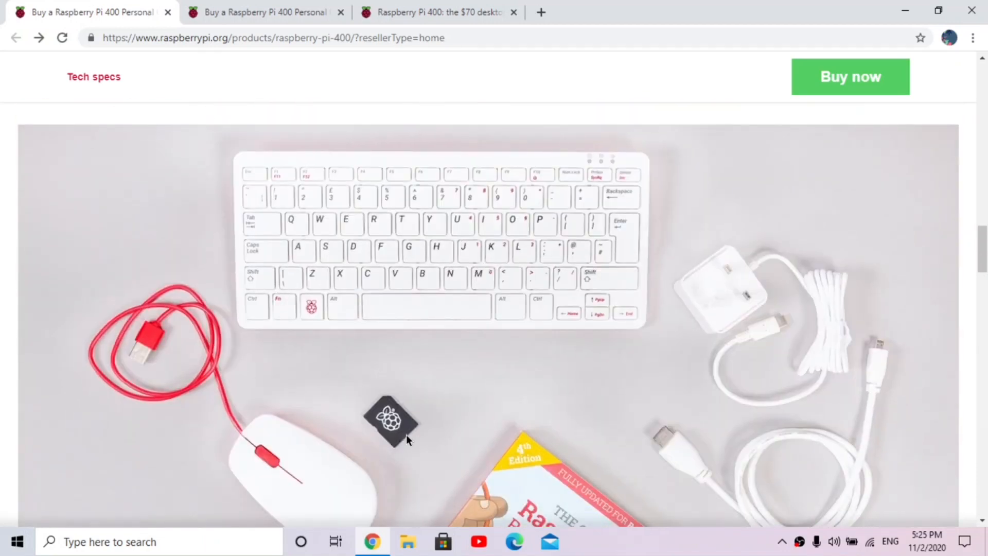
# Scroll past the language, Raspberry Pi OS and teachers sections to the reseller box
pyautogui.scroll(-3)
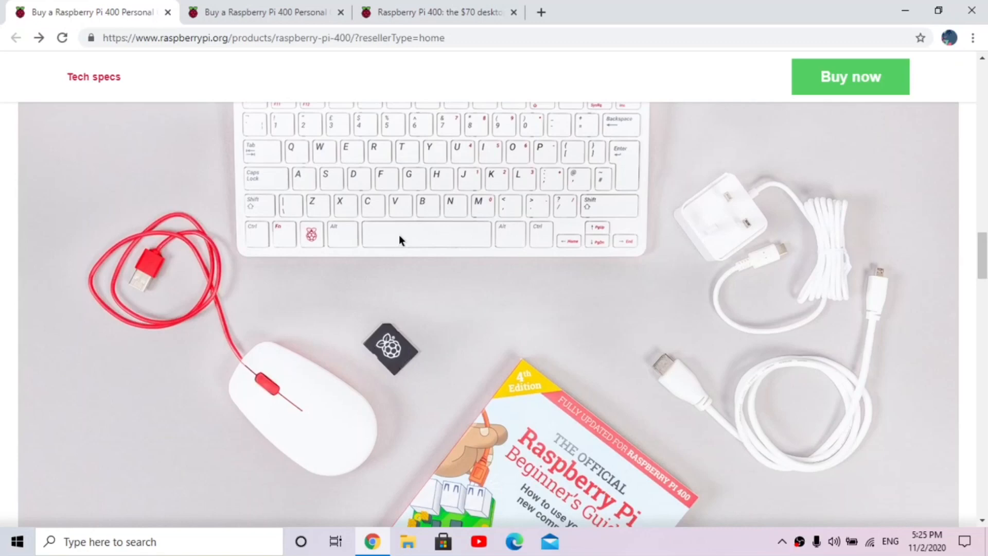
pyautogui.moveTo(331, 249)
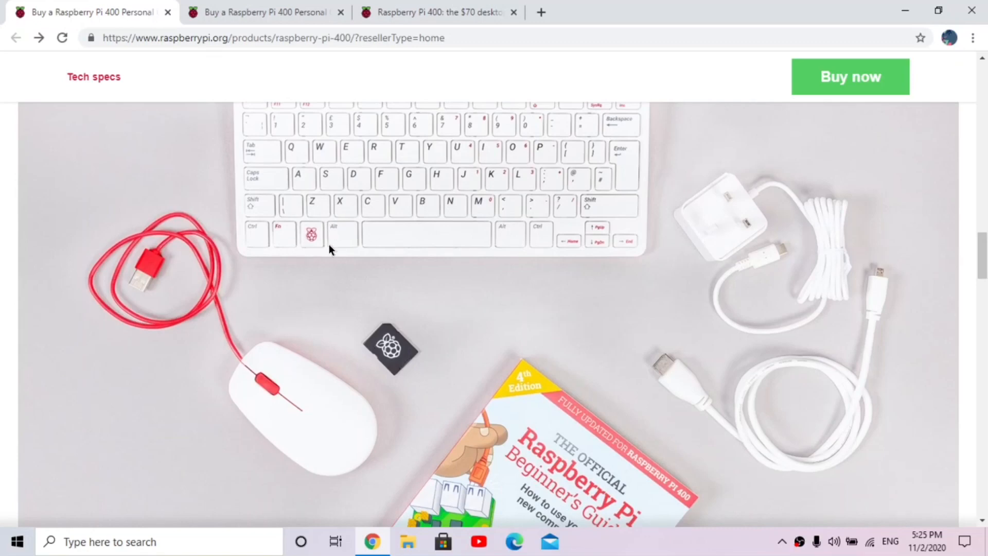
pyautogui.moveTo(353, 256)
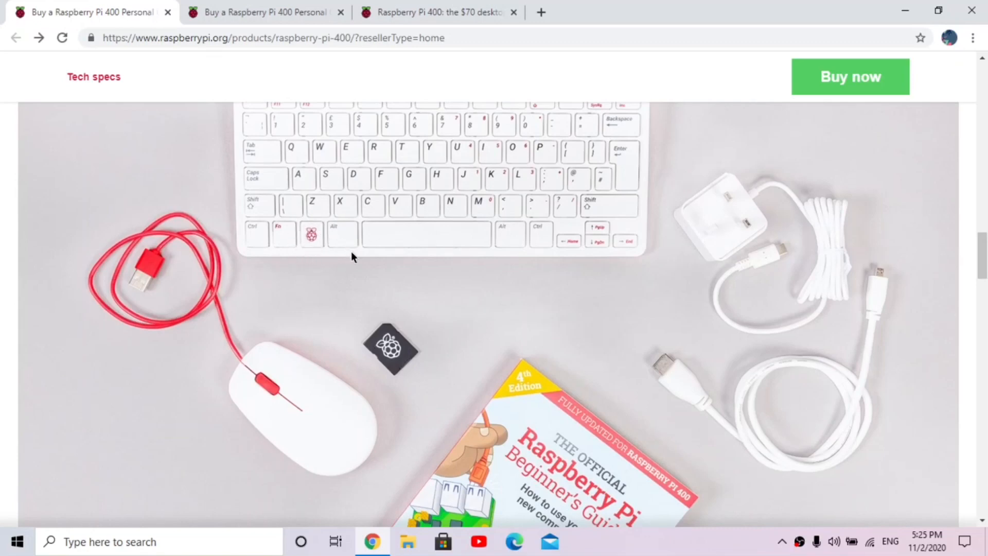
pyautogui.scroll(-3)
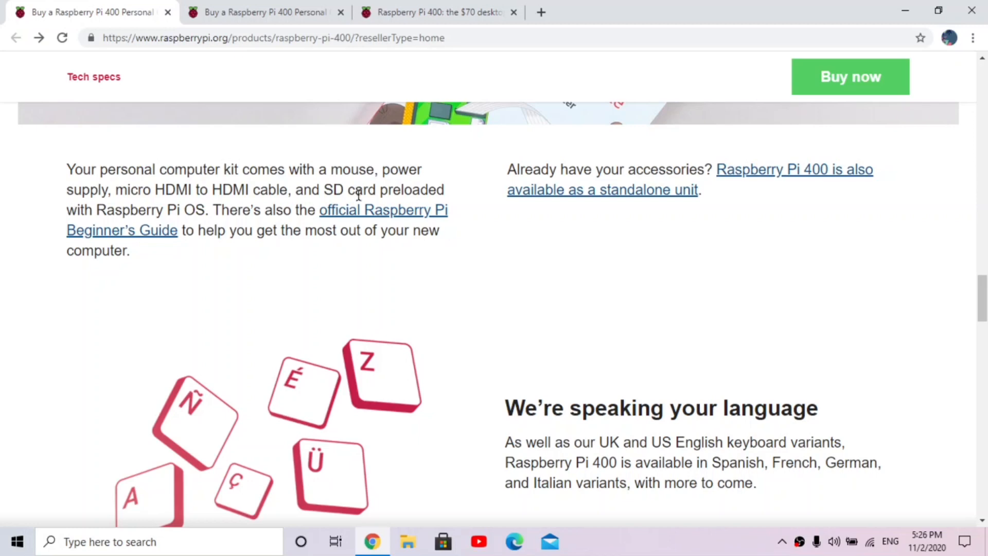
pyautogui.scroll(3)
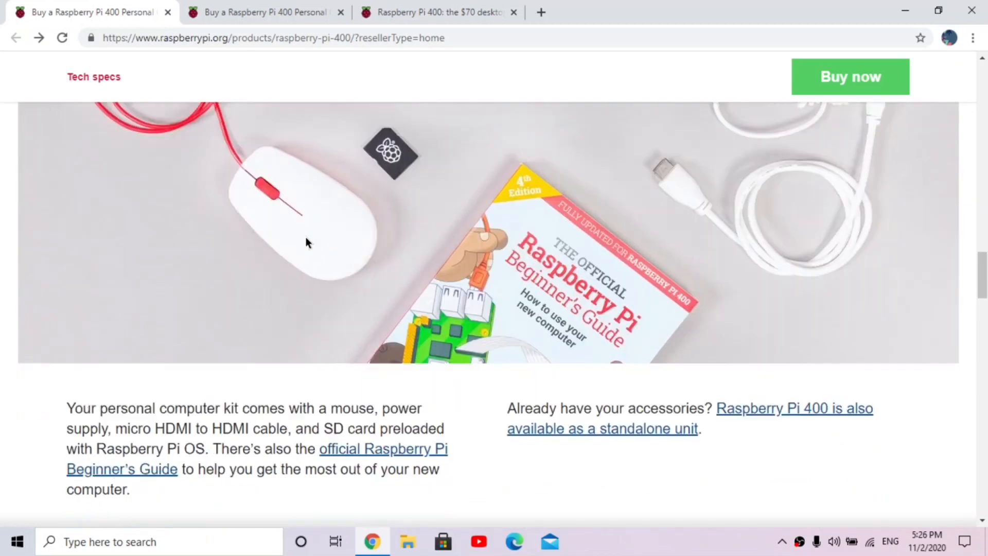
pyautogui.scroll(-3)
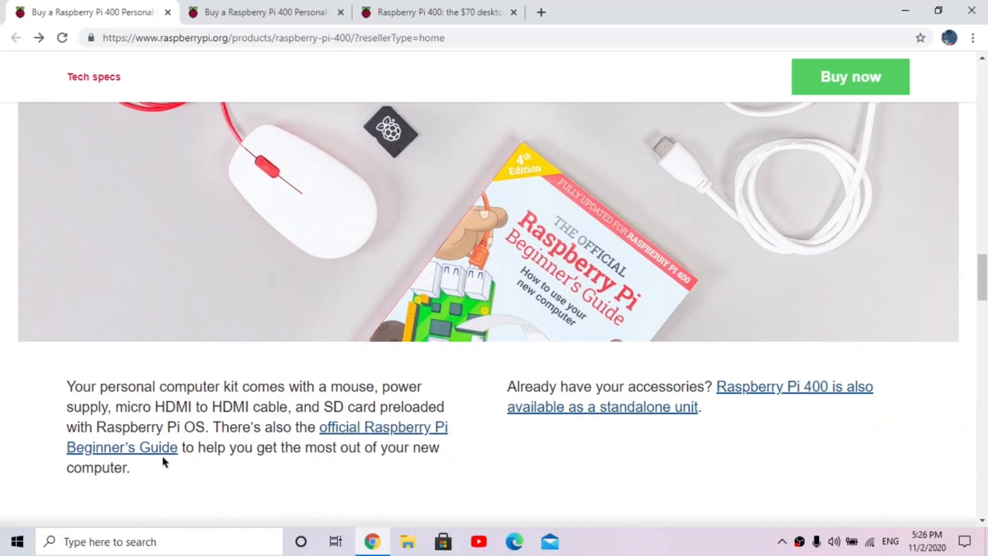
pyautogui.moveTo(185, 423)
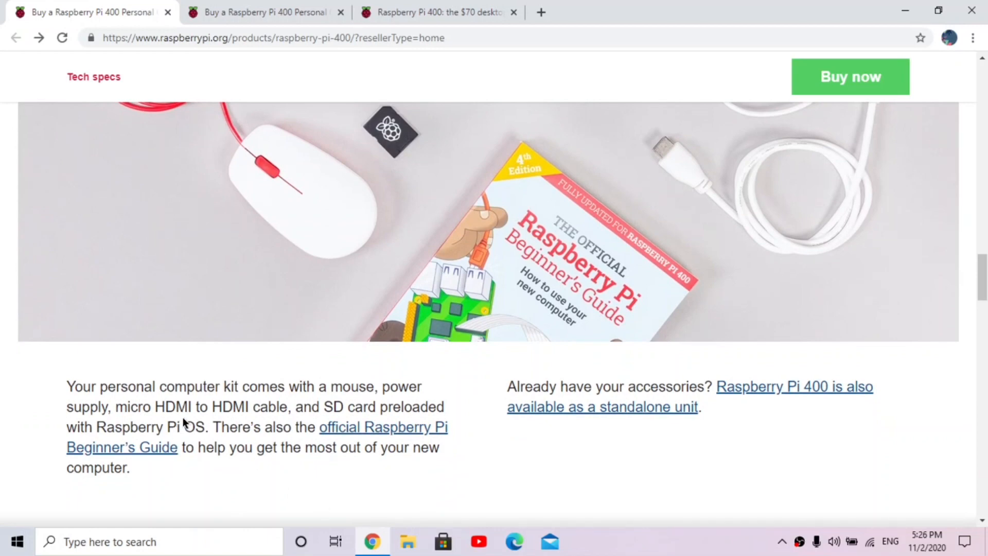
pyautogui.moveTo(208, 427)
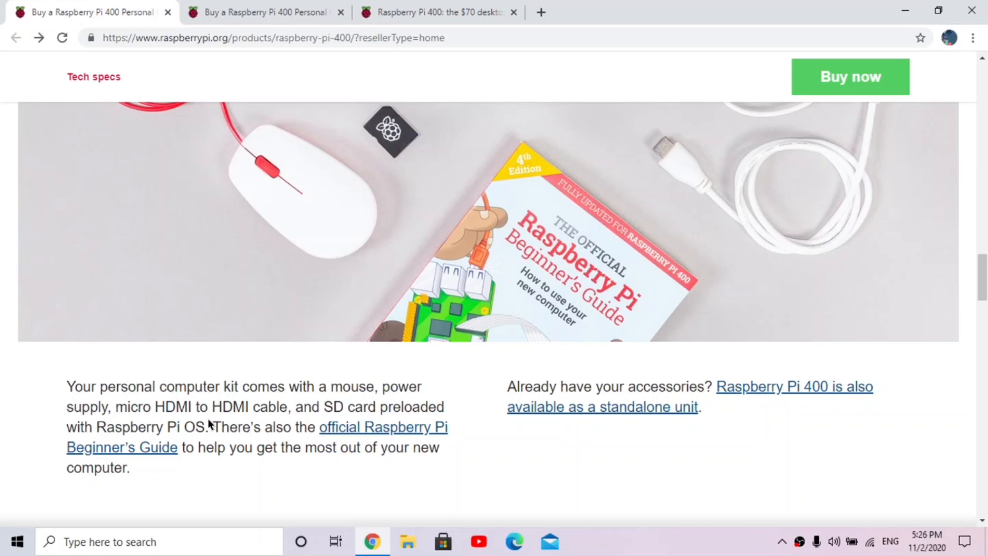
pyautogui.moveTo(227, 401)
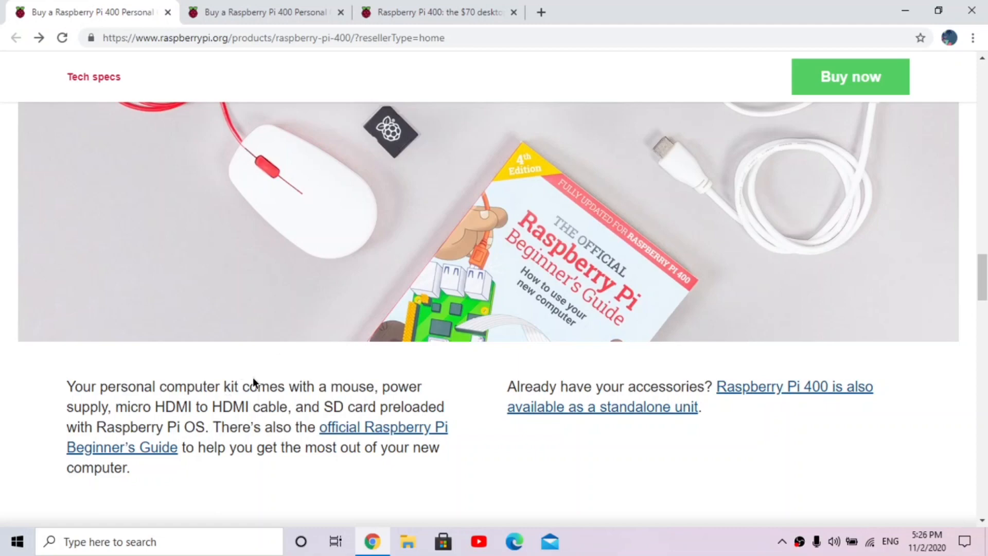
pyautogui.scroll(-3)
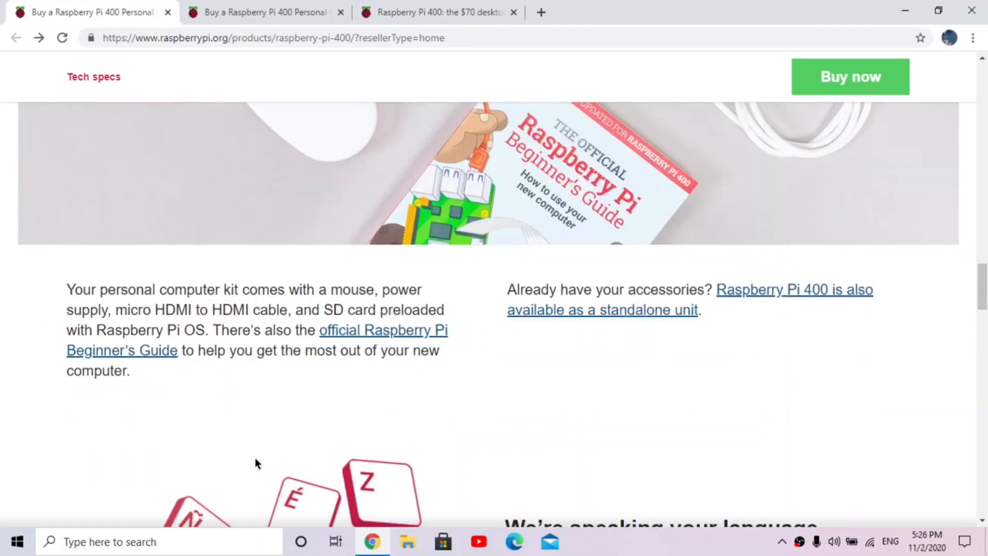
pyautogui.scroll(-3)
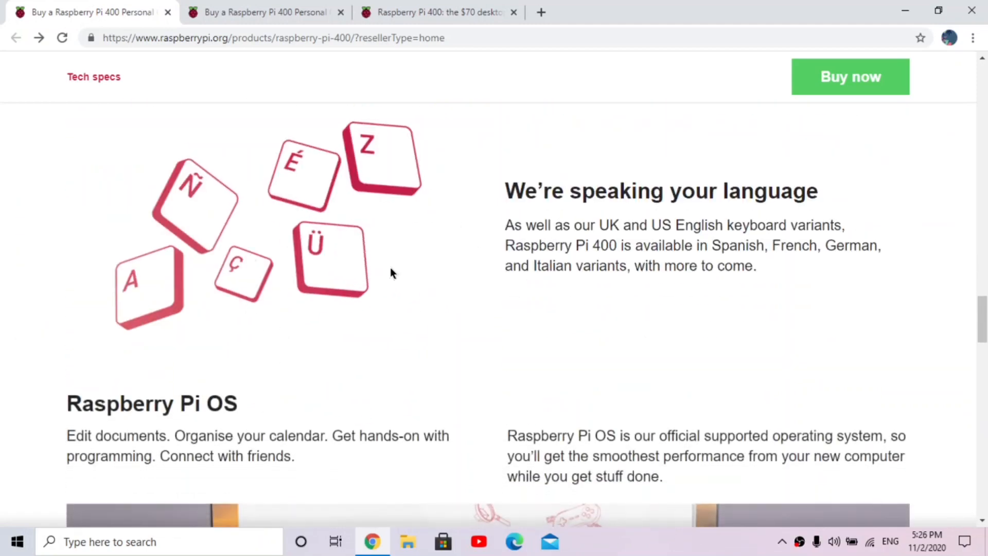
pyautogui.scroll(-3)
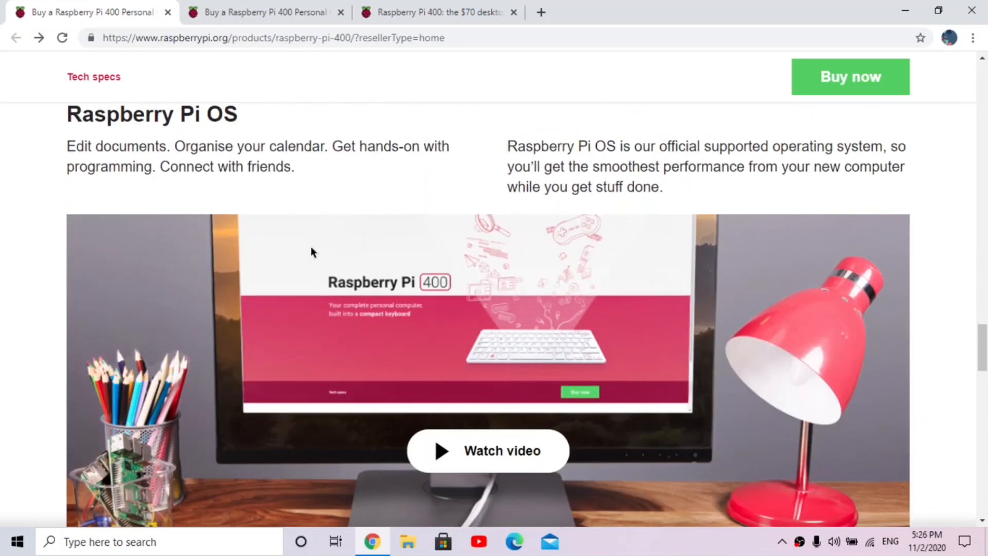
pyautogui.moveTo(281, 390)
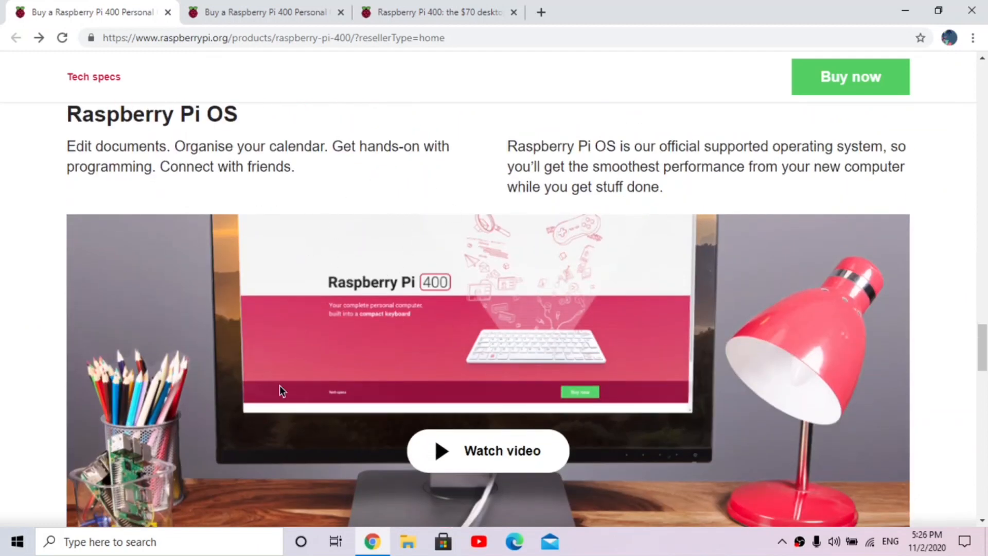
pyautogui.scroll(-3)
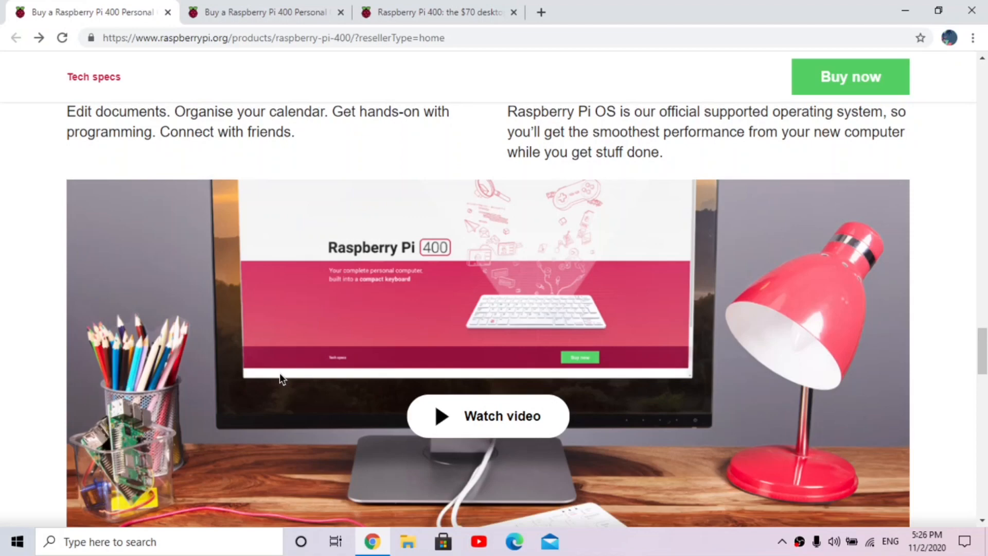
pyautogui.scroll(-3)
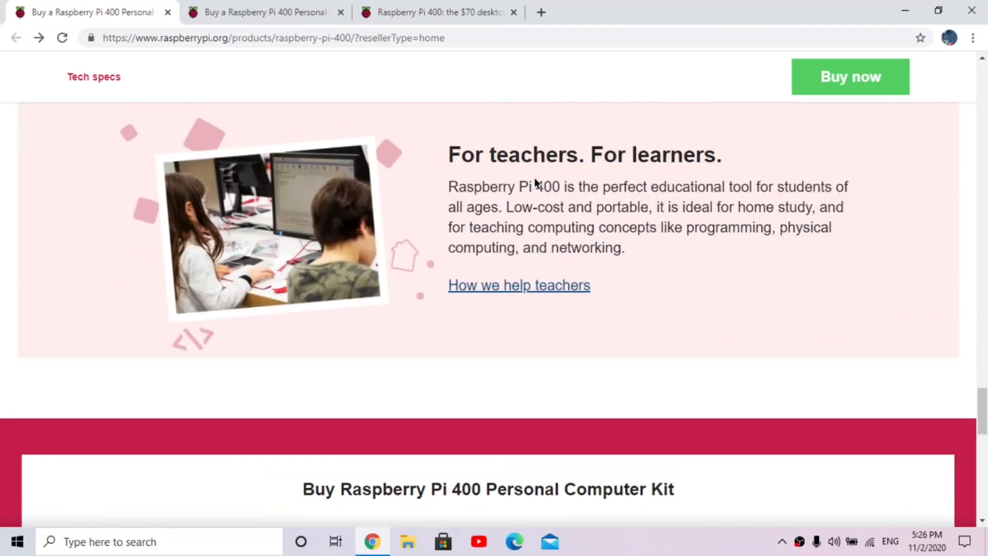
pyautogui.scroll(-3)
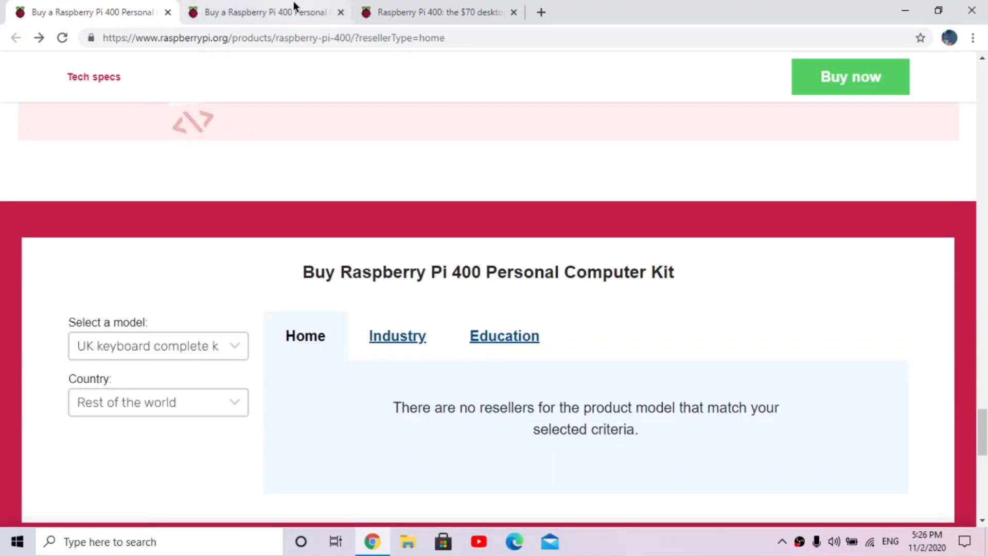
pyautogui.click(93, 76)
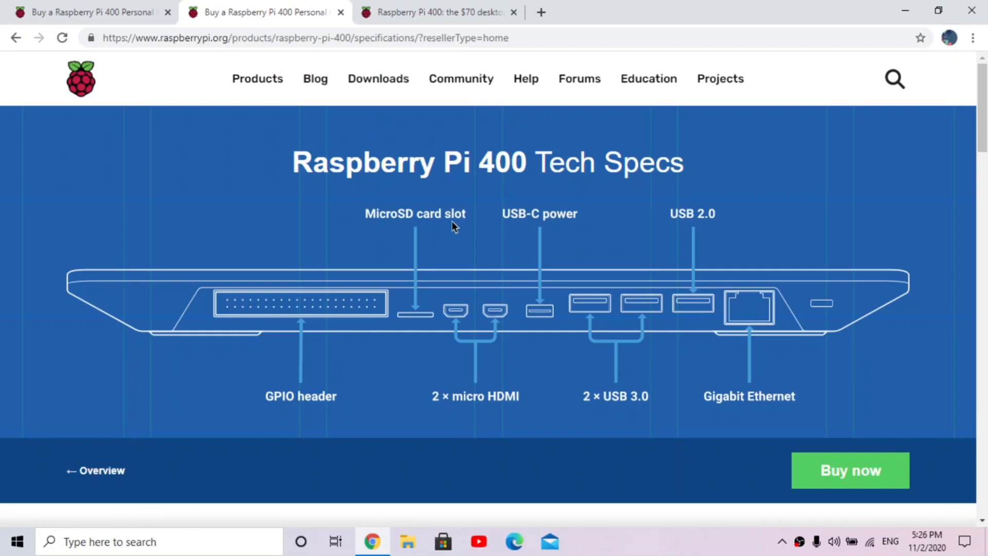
pyautogui.moveTo(282, 323)
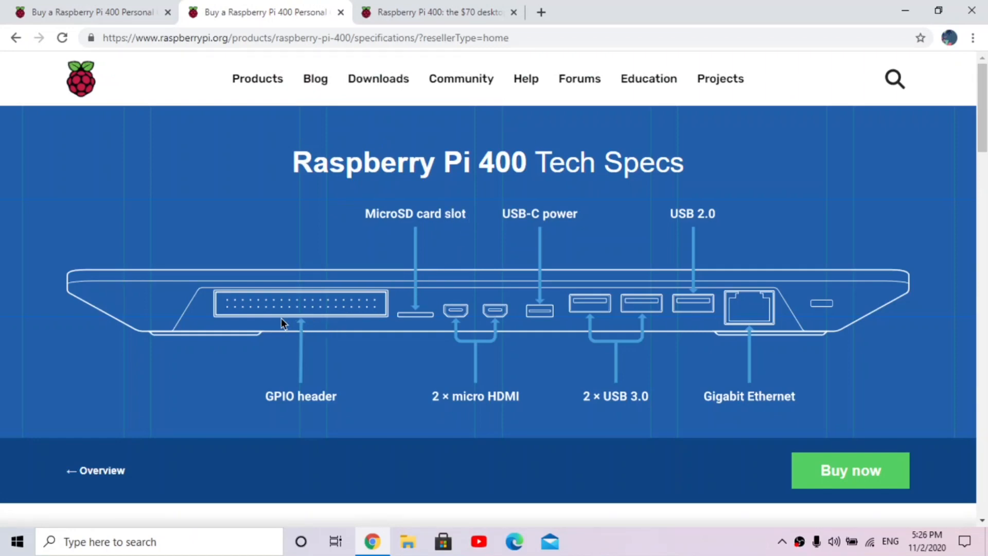
pyautogui.moveTo(345, 359)
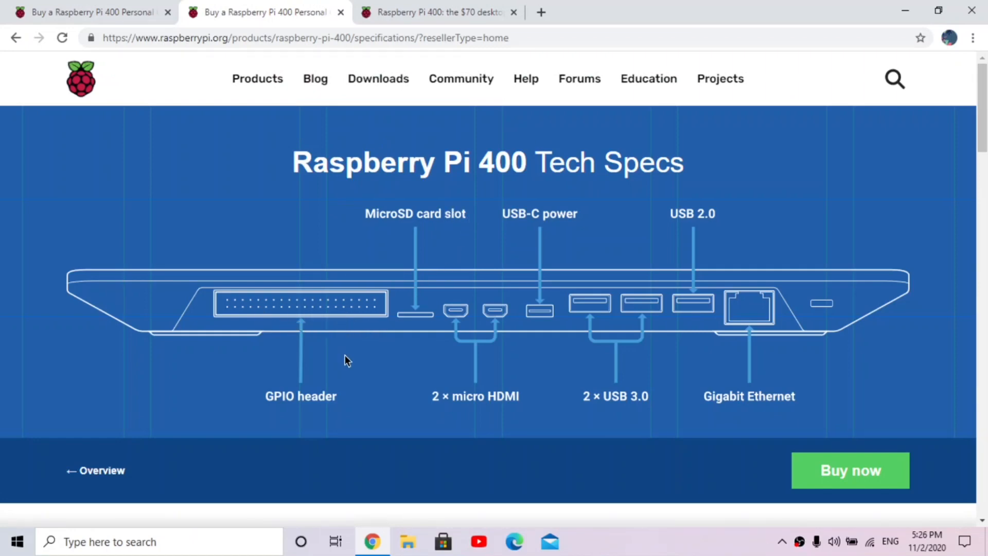
pyautogui.moveTo(303, 323)
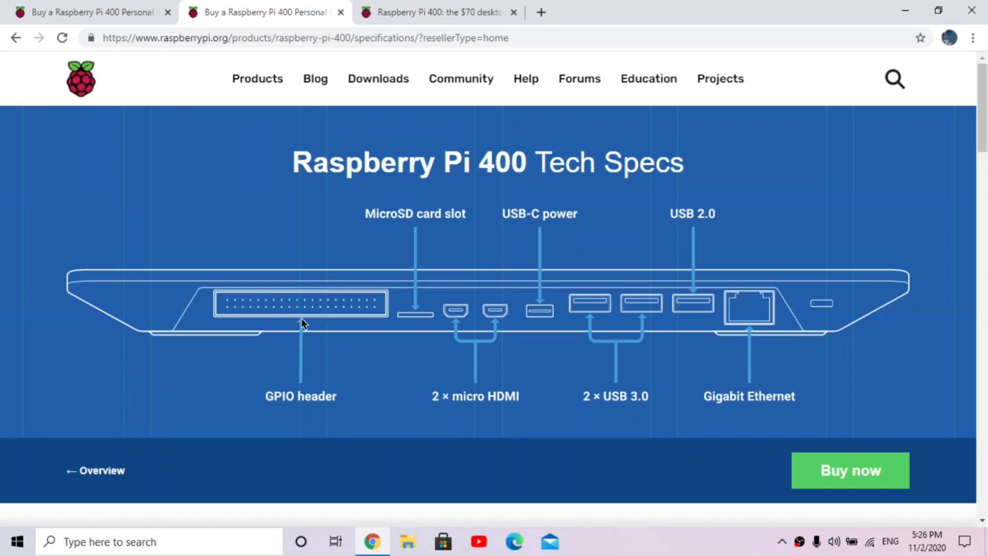
pyautogui.moveTo(416, 320)
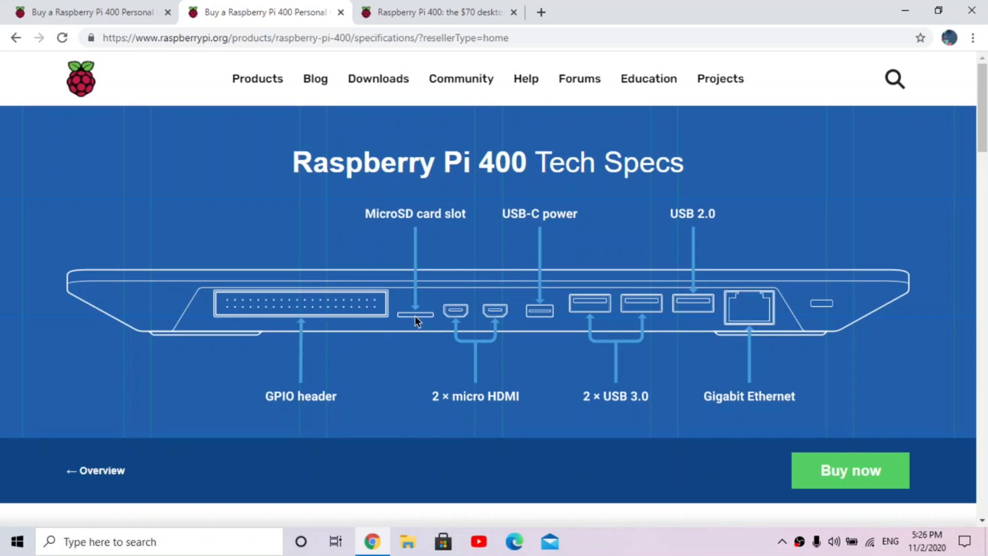
pyautogui.moveTo(548, 337)
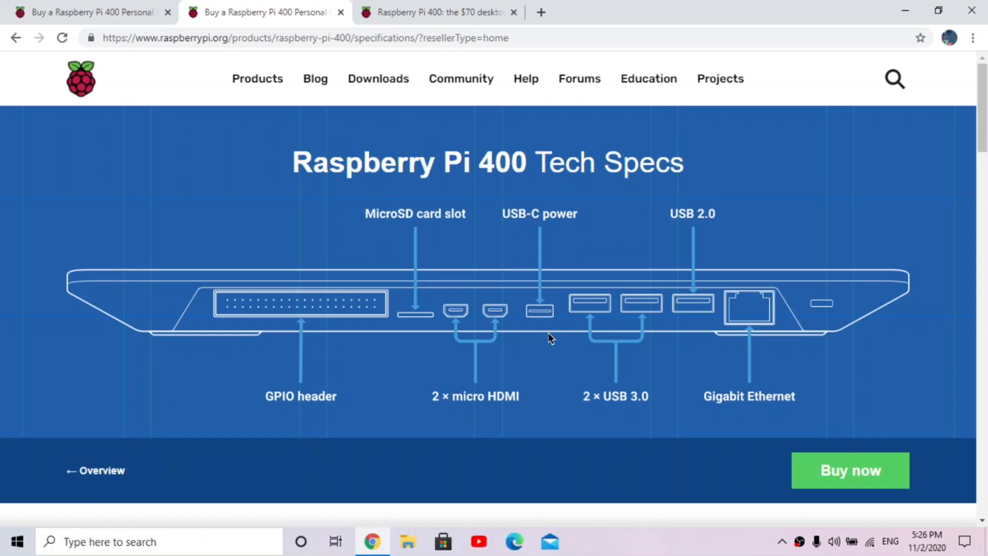
pyautogui.moveTo(638, 337)
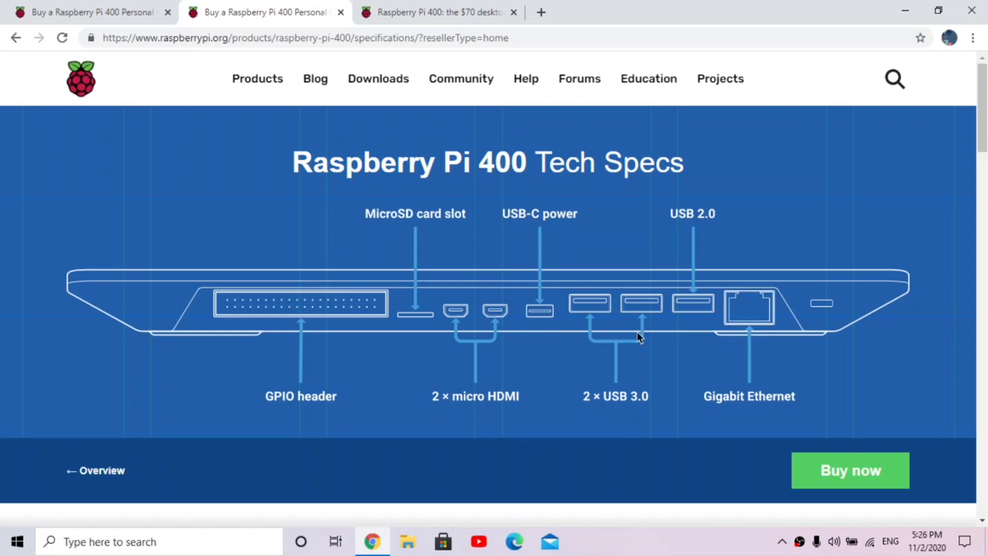
pyautogui.moveTo(698, 325)
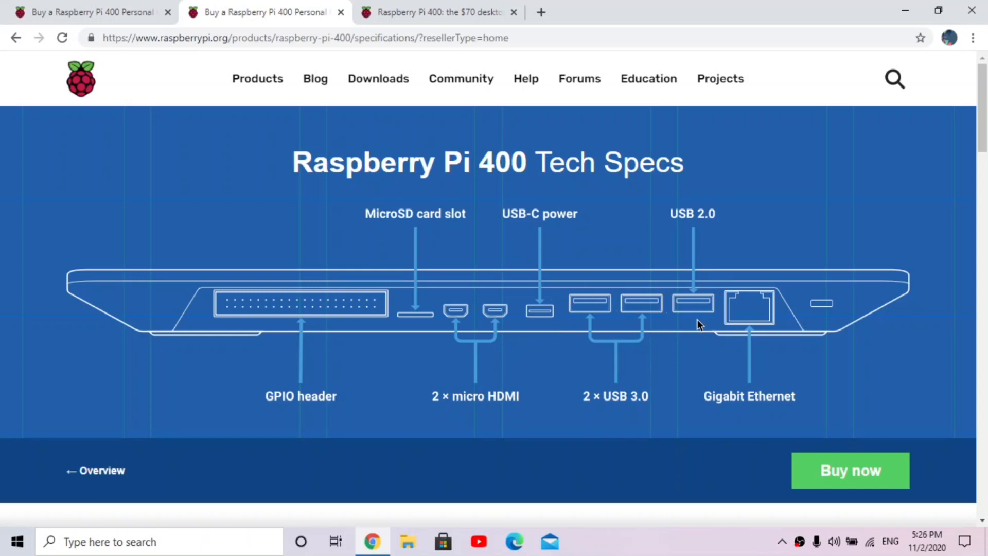
pyautogui.moveTo(749, 318)
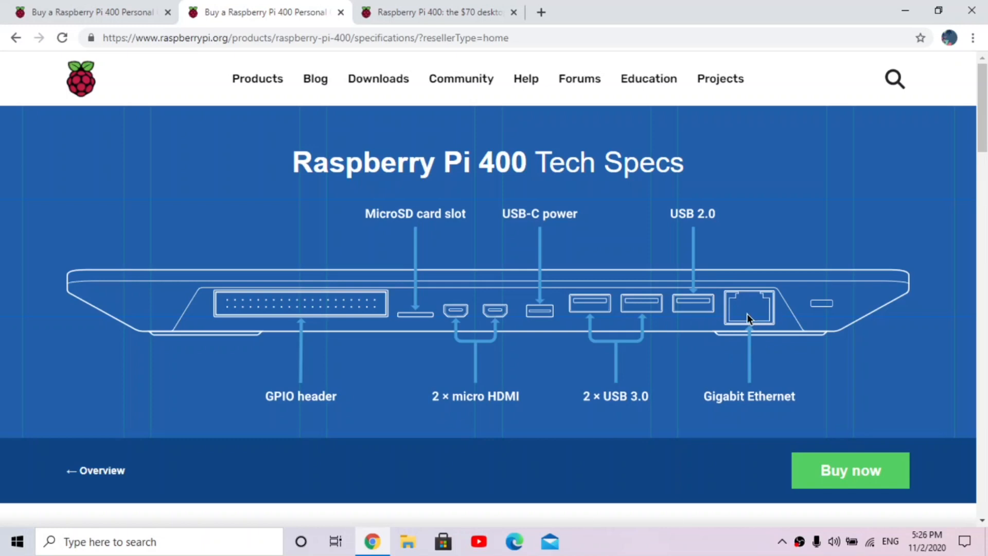
pyautogui.moveTo(514, 369)
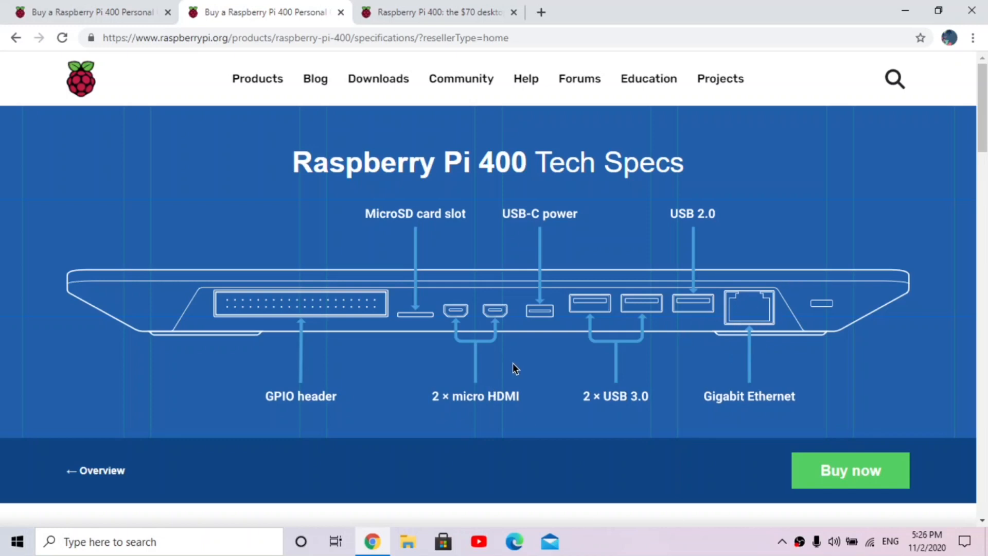
pyautogui.moveTo(533, 383)
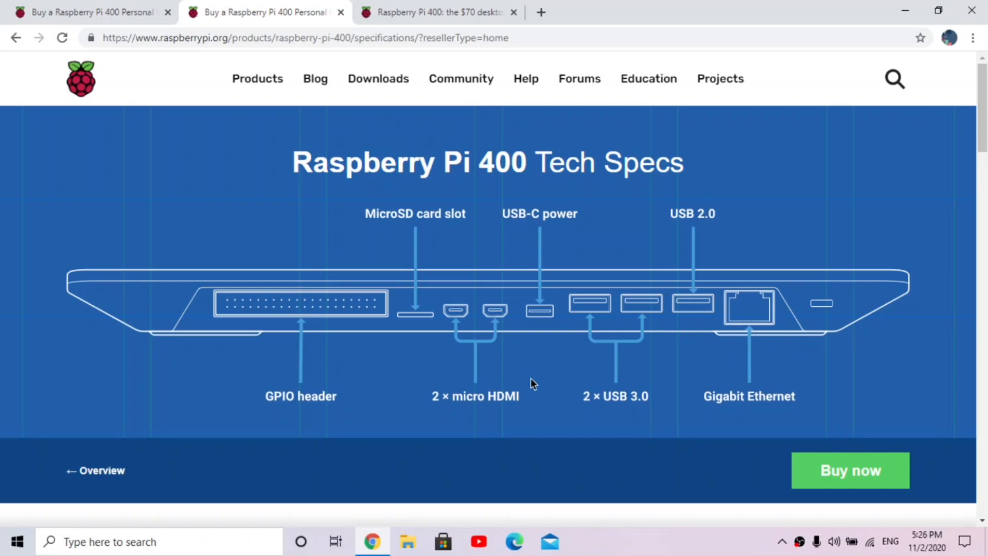
pyautogui.moveTo(698, 330)
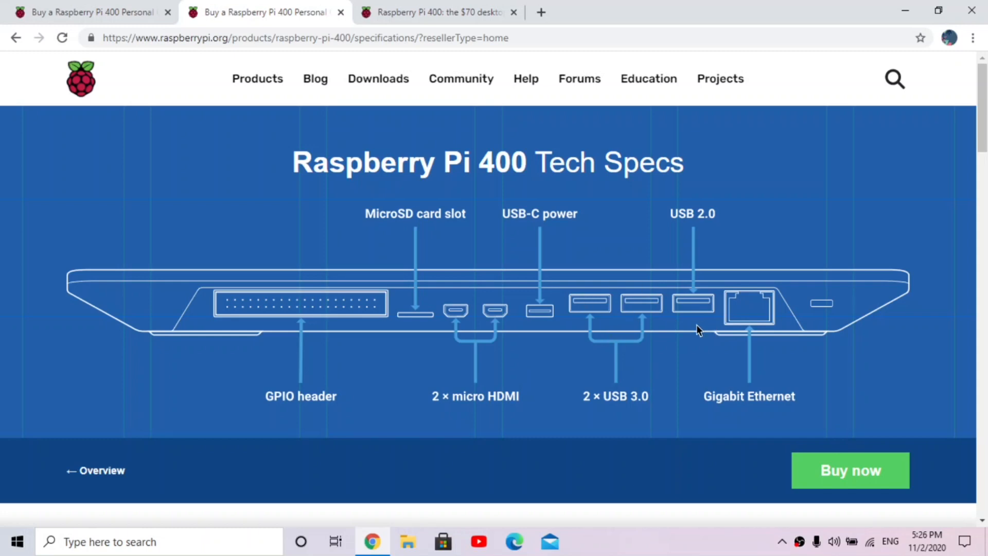
pyautogui.moveTo(679, 337)
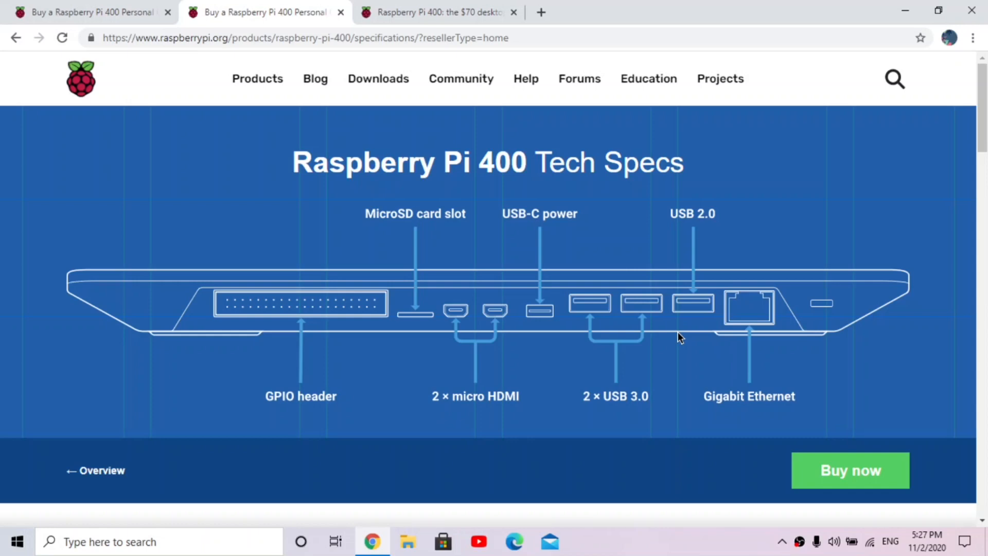
pyautogui.moveTo(570, 337)
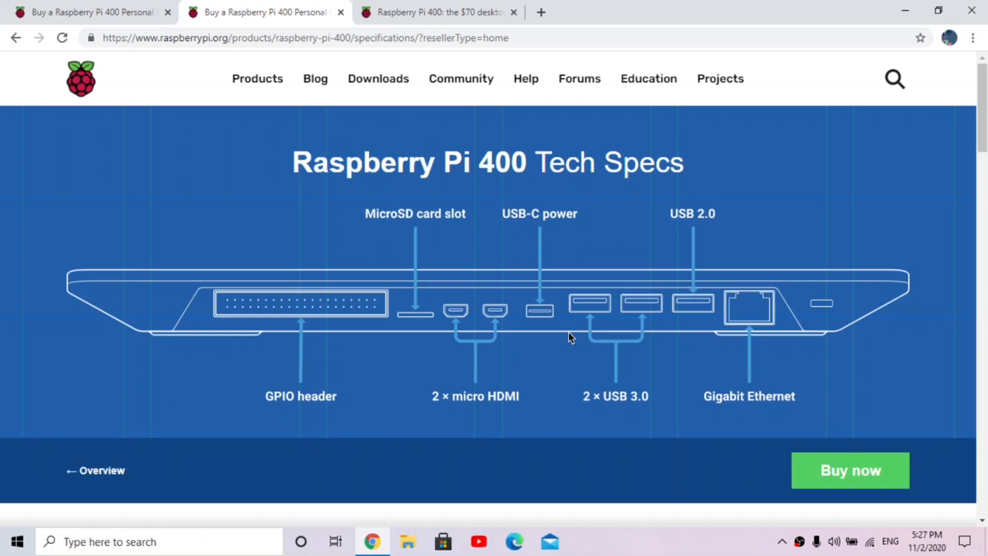
pyautogui.moveTo(600, 304)
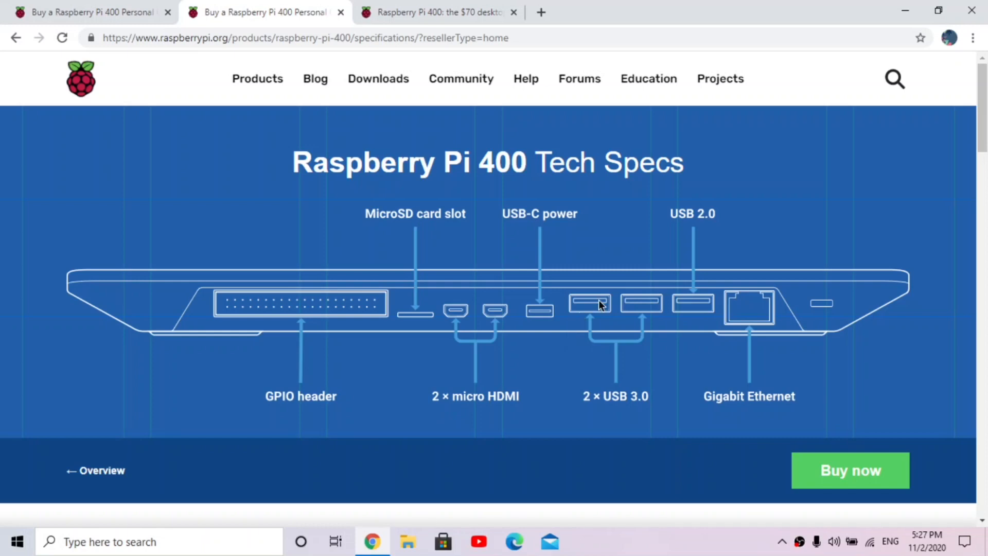
pyautogui.scroll(-3)
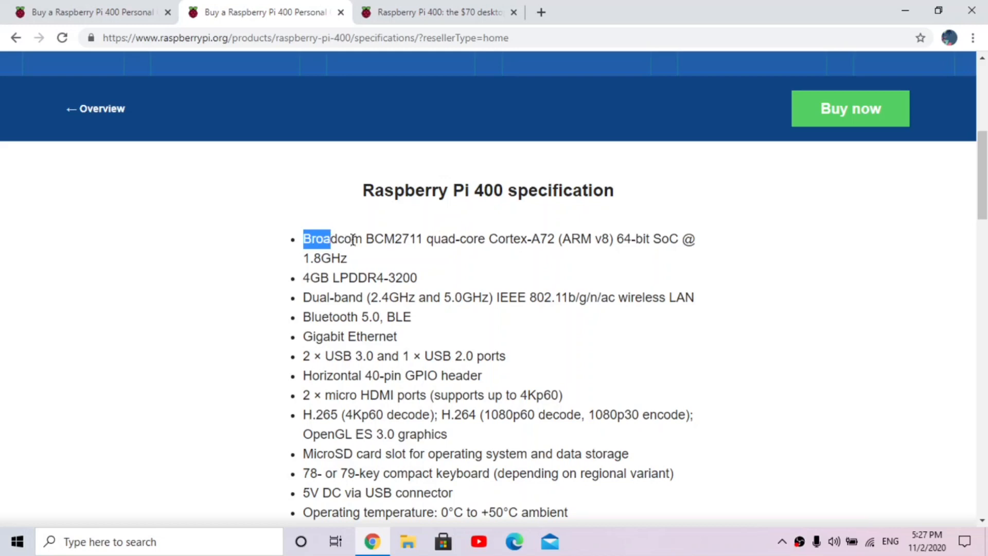
pyautogui.click(433, 239)
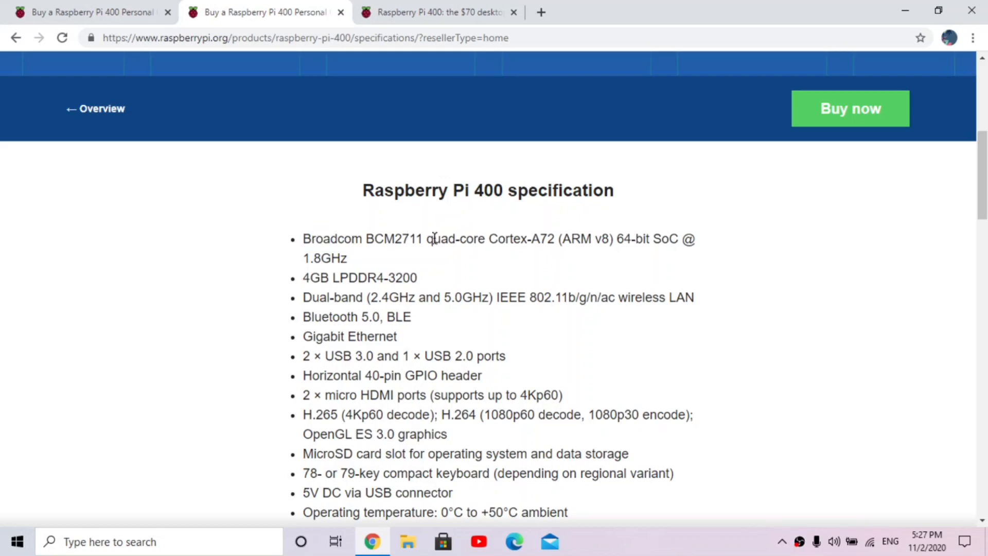
pyautogui.moveTo(406, 258)
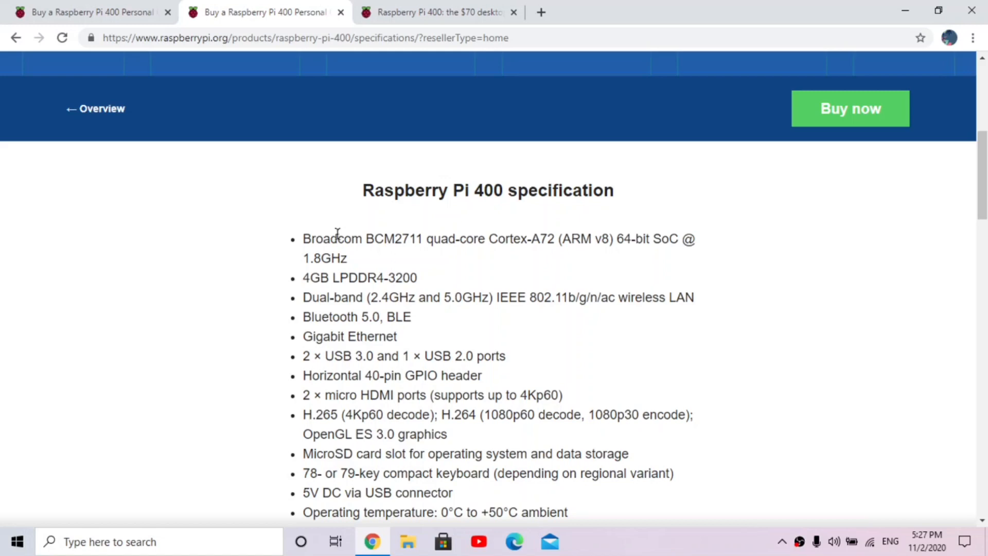
pyautogui.moveTo(351, 266)
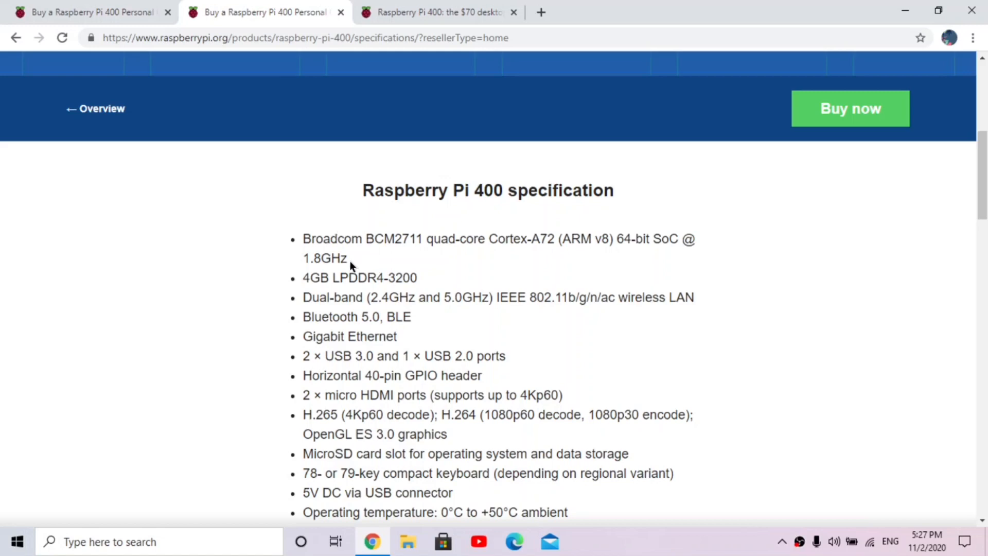
pyautogui.moveTo(317, 290)
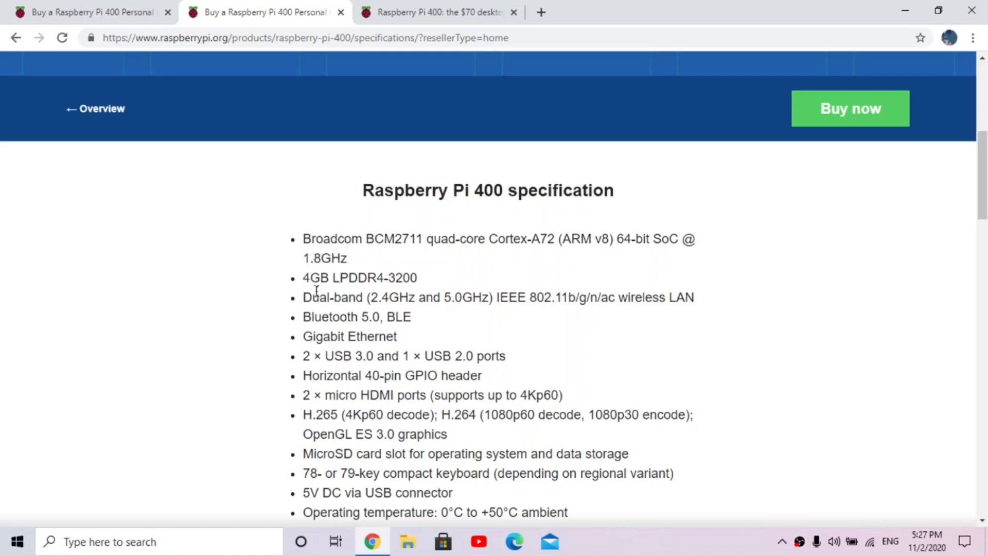
pyautogui.moveTo(299, 271)
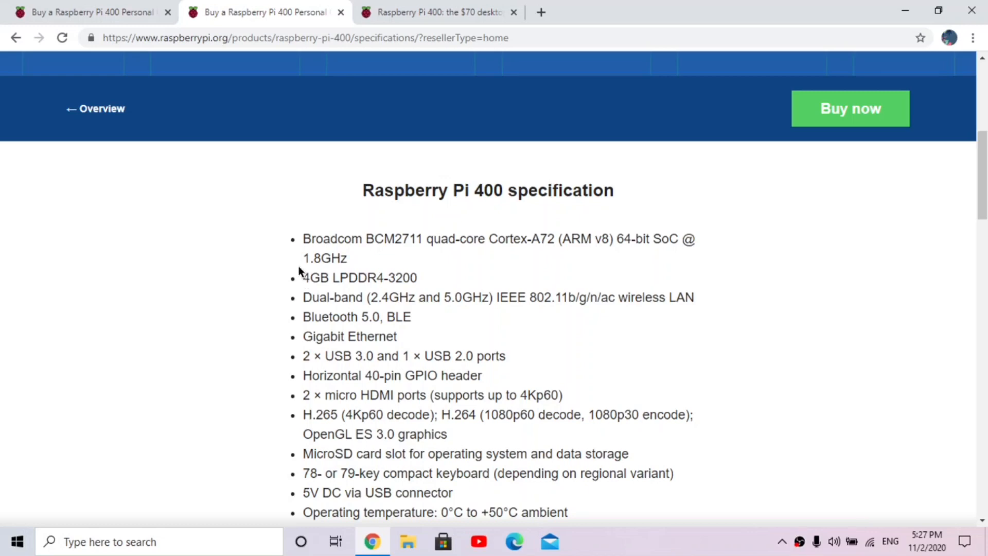
pyautogui.moveTo(317, 278)
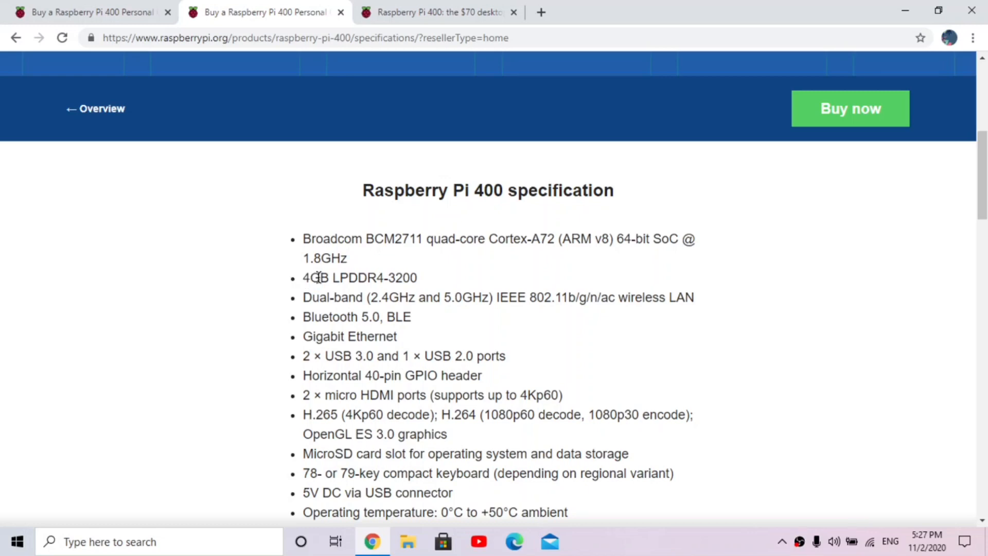
pyautogui.moveTo(362, 309)
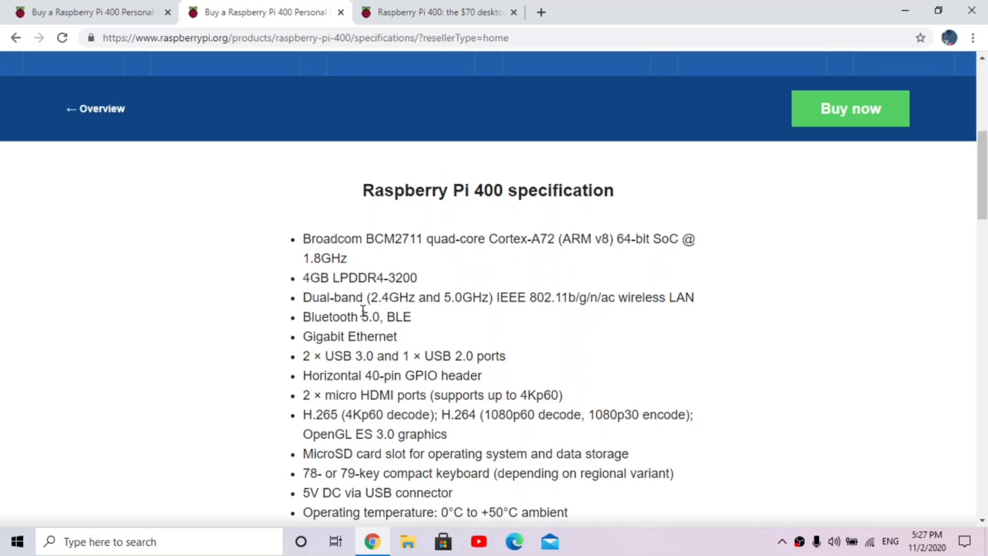
pyautogui.moveTo(408, 338)
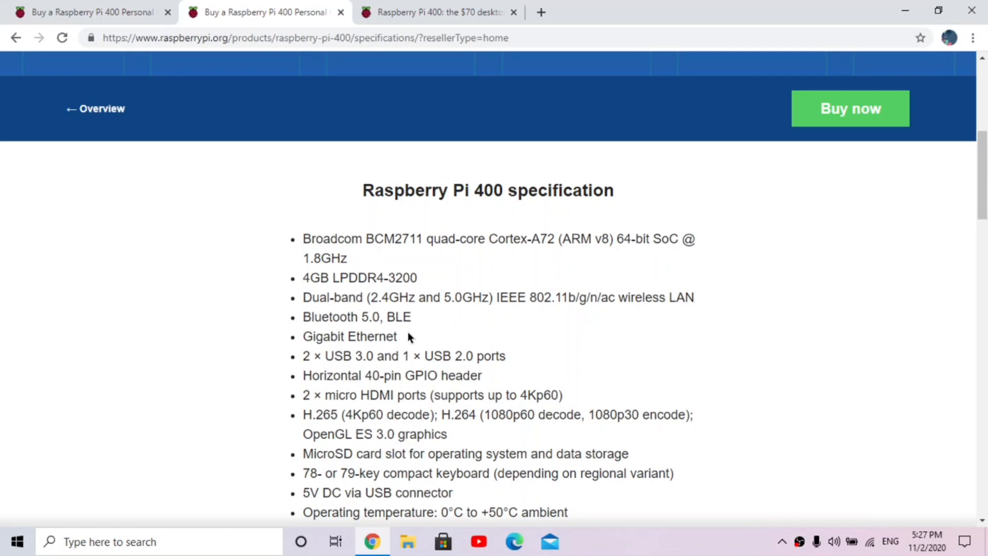
pyautogui.moveTo(411, 369)
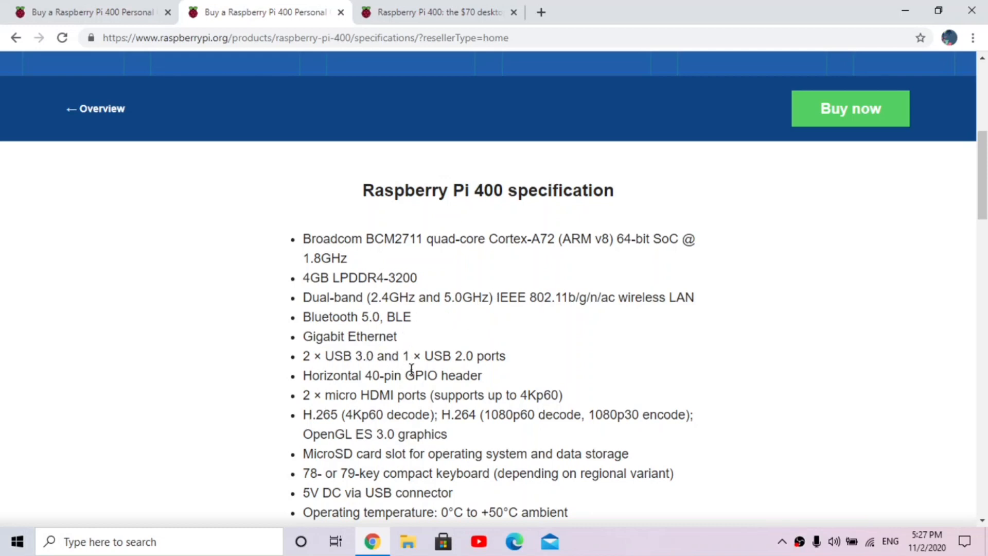
pyautogui.scroll(-3)
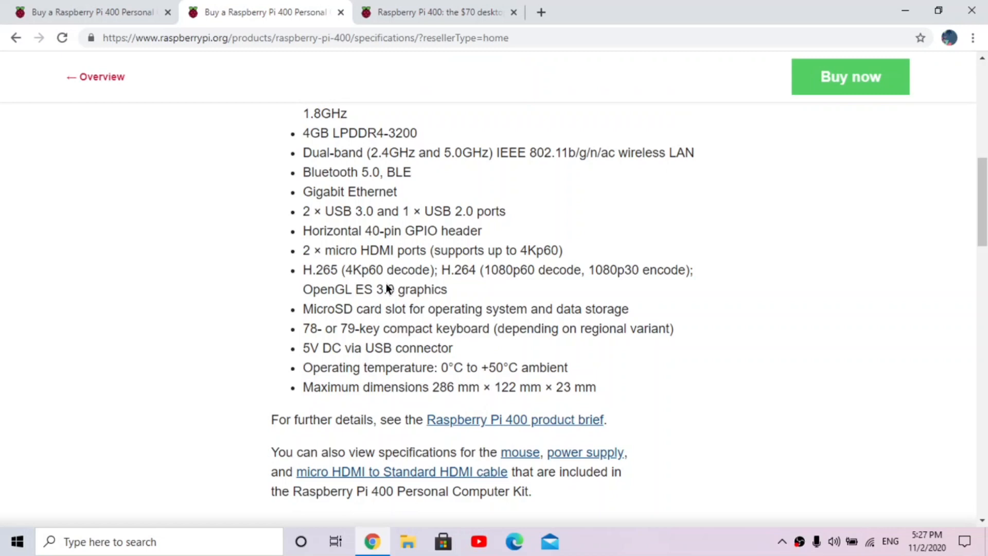
pyautogui.moveTo(370, 309)
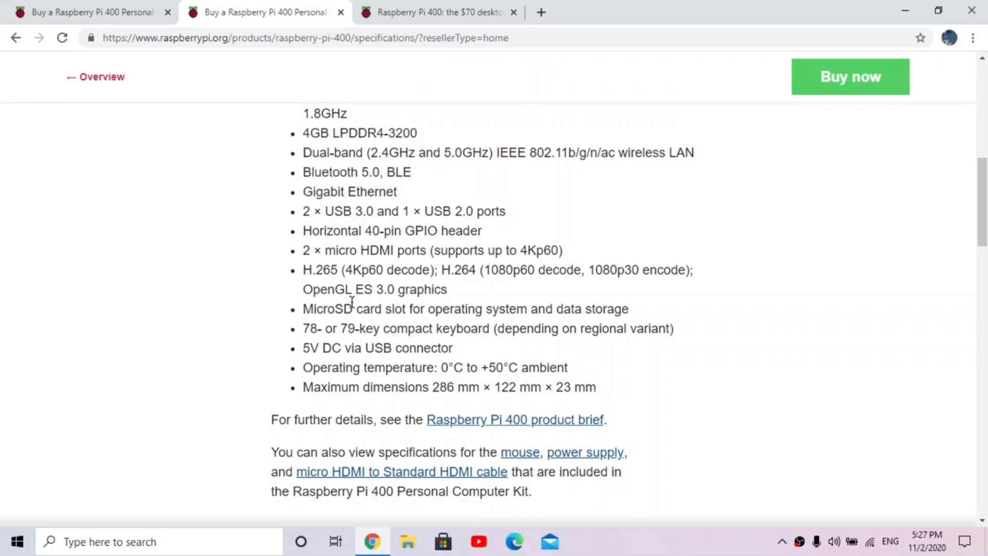
pyautogui.moveTo(349, 347)
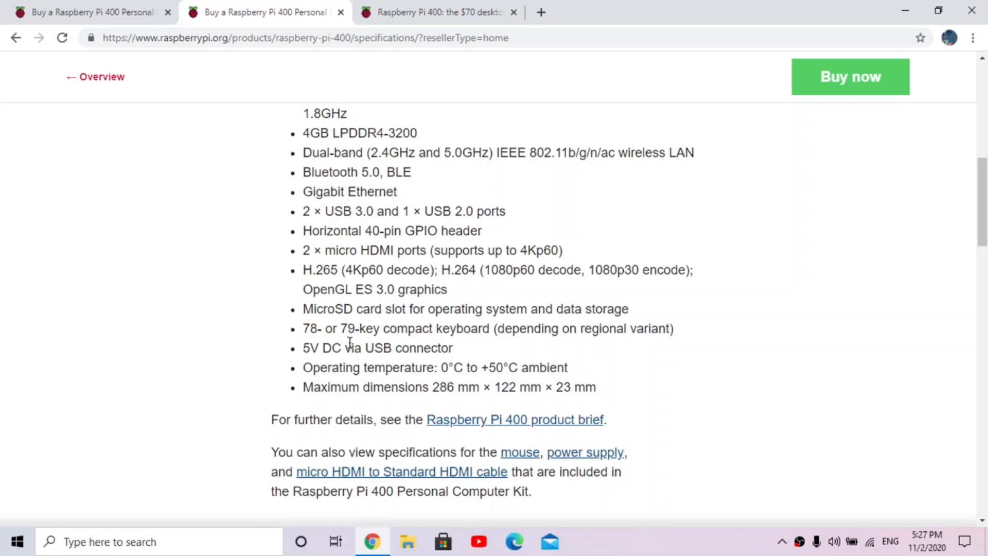
pyautogui.moveTo(353, 362)
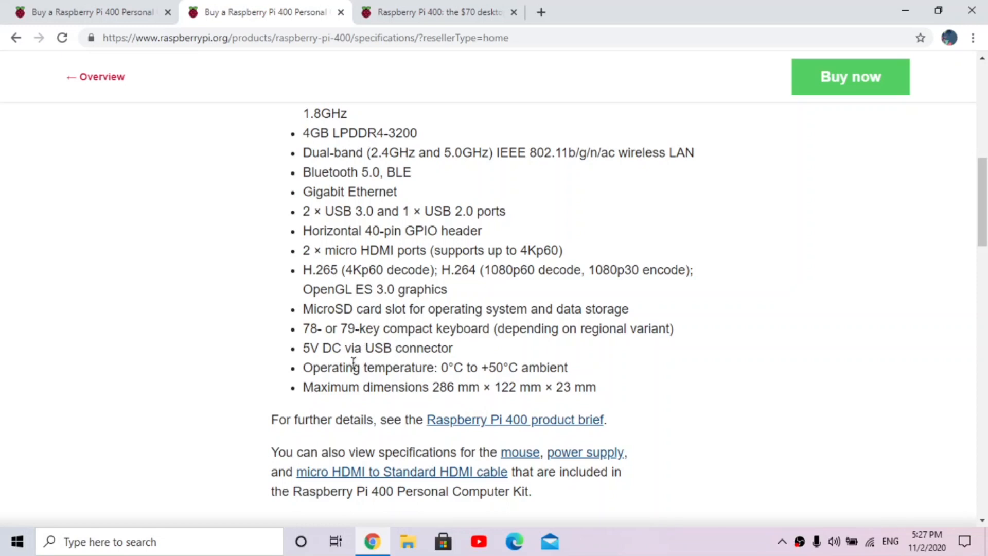
pyautogui.moveTo(351, 401)
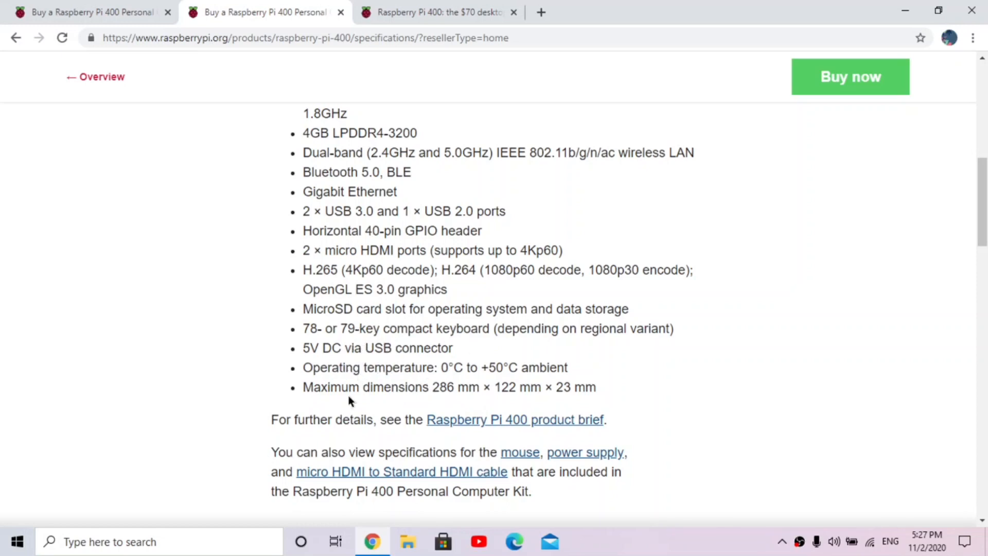
pyautogui.scroll(-3)
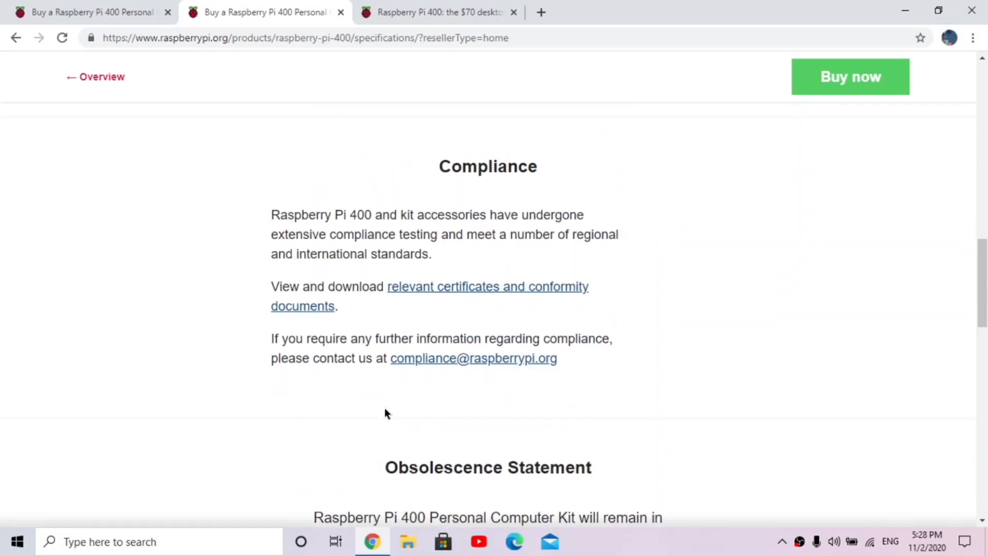
pyautogui.scroll(3)
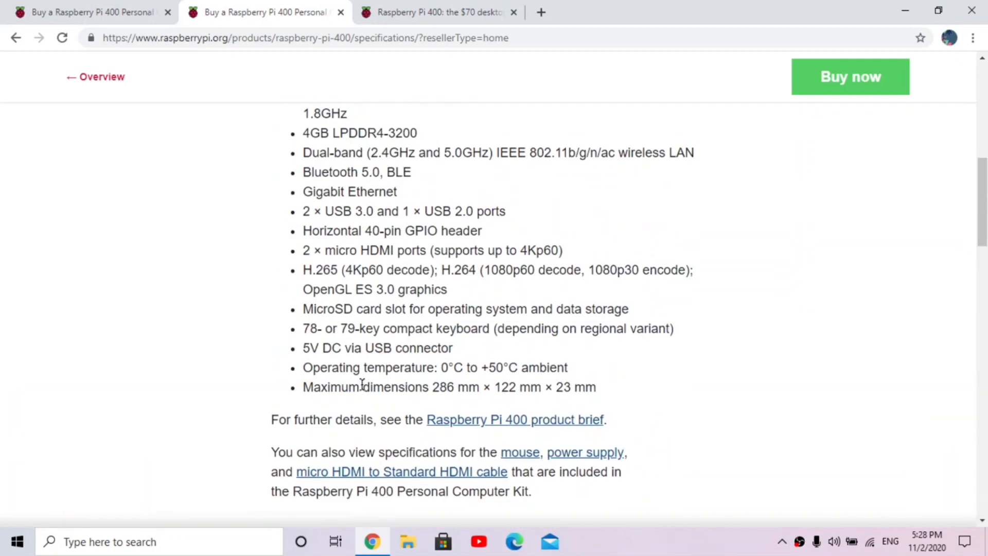
pyautogui.scroll(3)
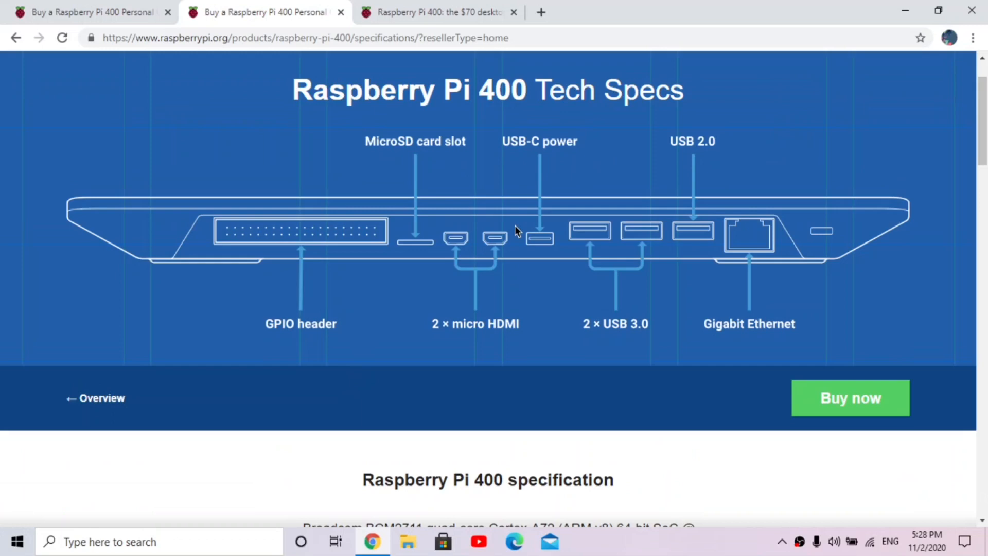
pyautogui.scroll(3)
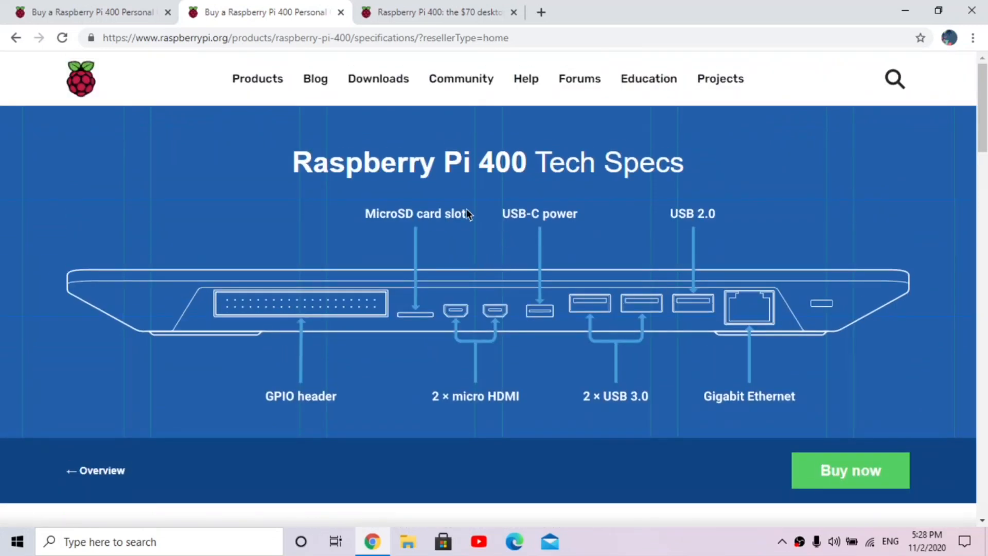
pyautogui.moveTo(217, 90)
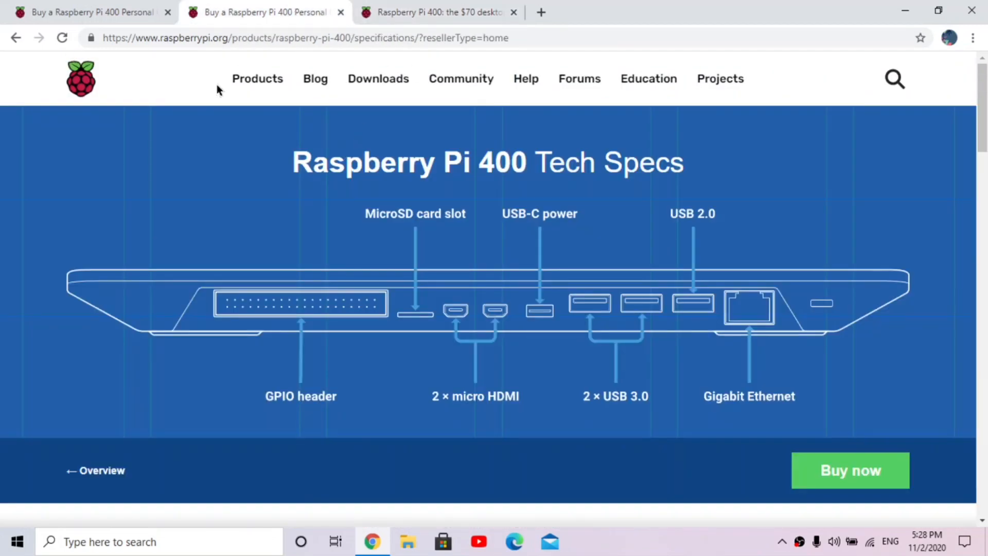
# Choose United States as the country to list resellers like Vilros, CanaKit and Adafruit
pyautogui.click(850, 470)
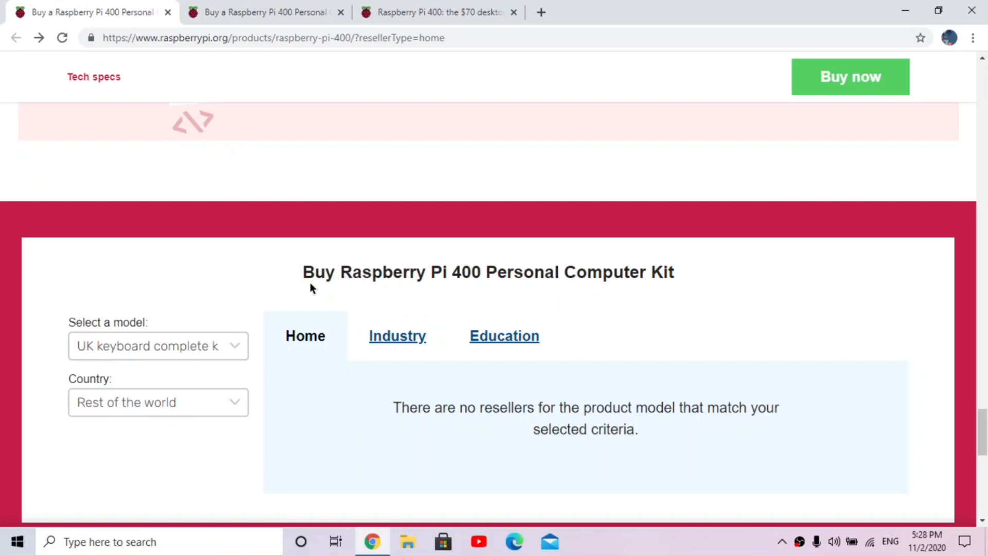
pyautogui.moveTo(457, 280)
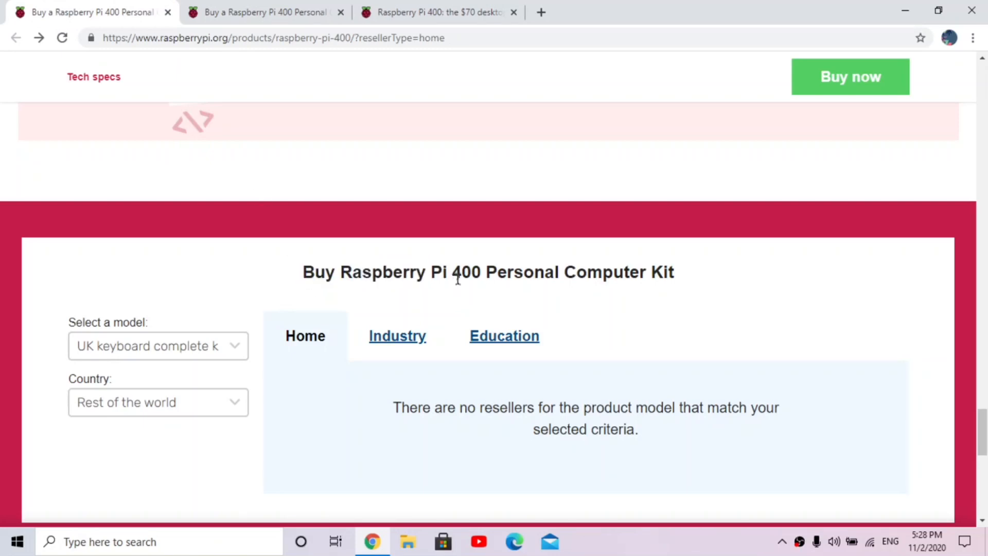
pyautogui.moveTo(428, 272)
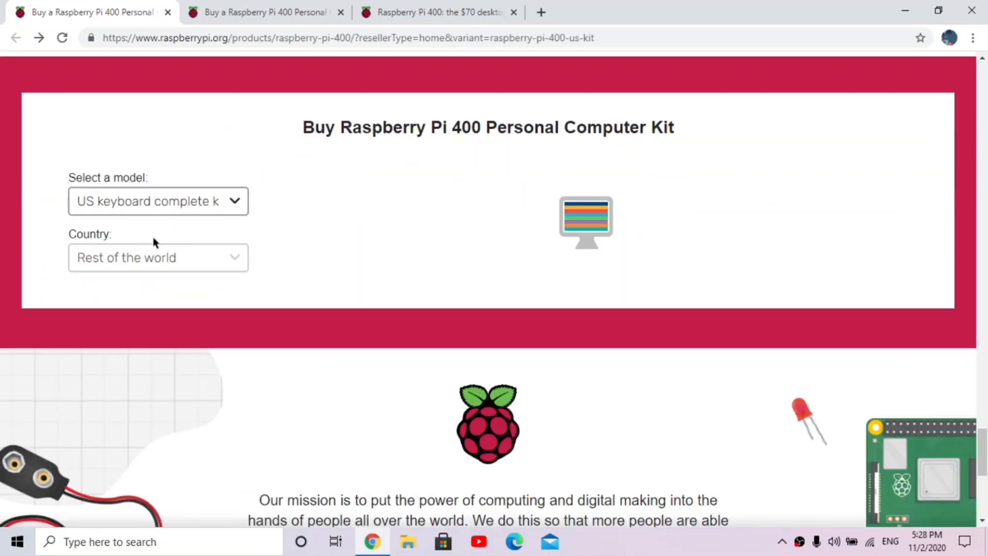
pyautogui.click(158, 257)
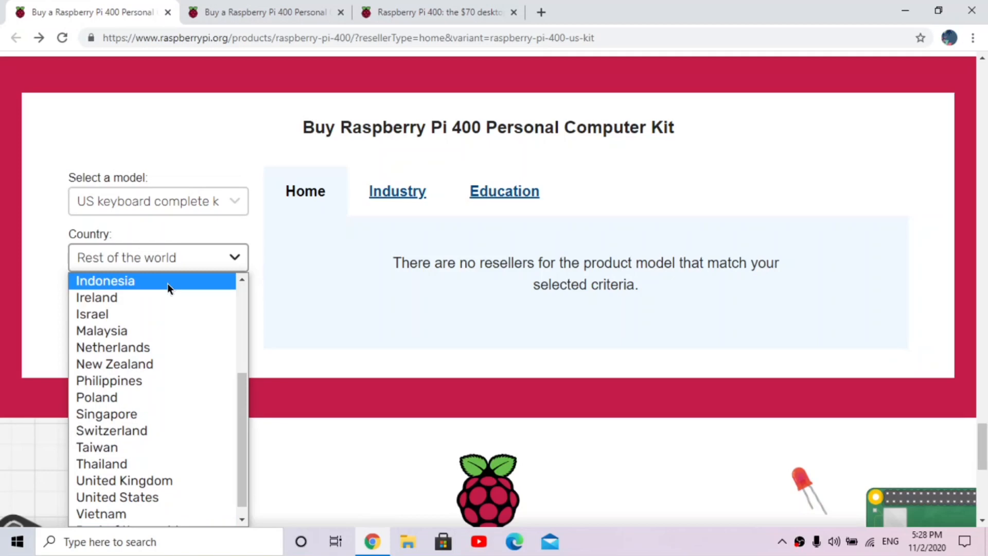
pyautogui.scroll(3)
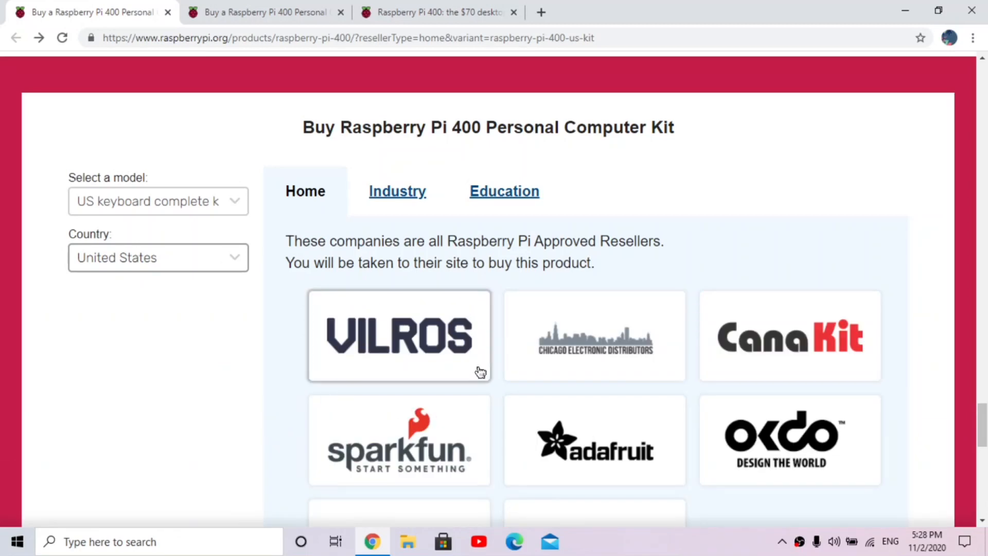
pyautogui.scroll(-3)
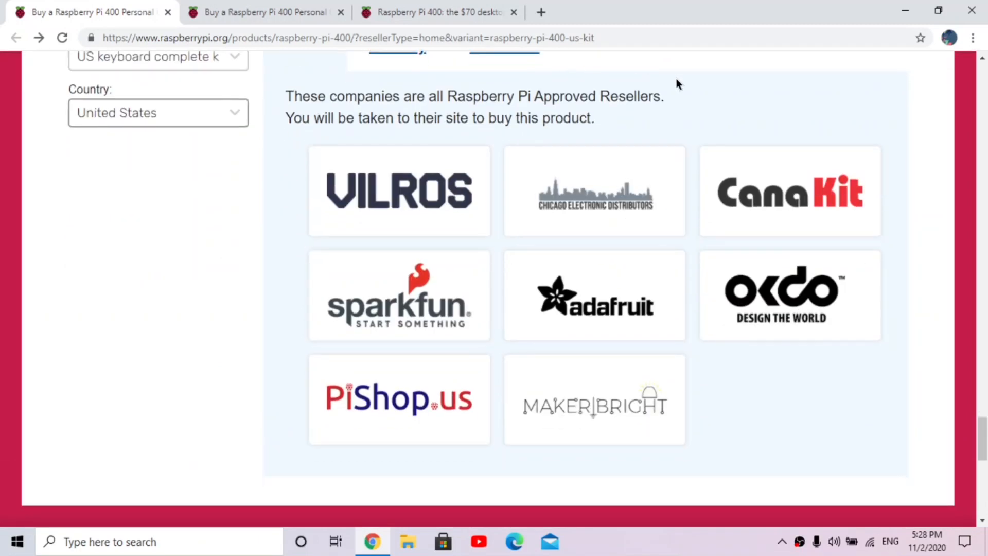
pyautogui.moveTo(674, 130)
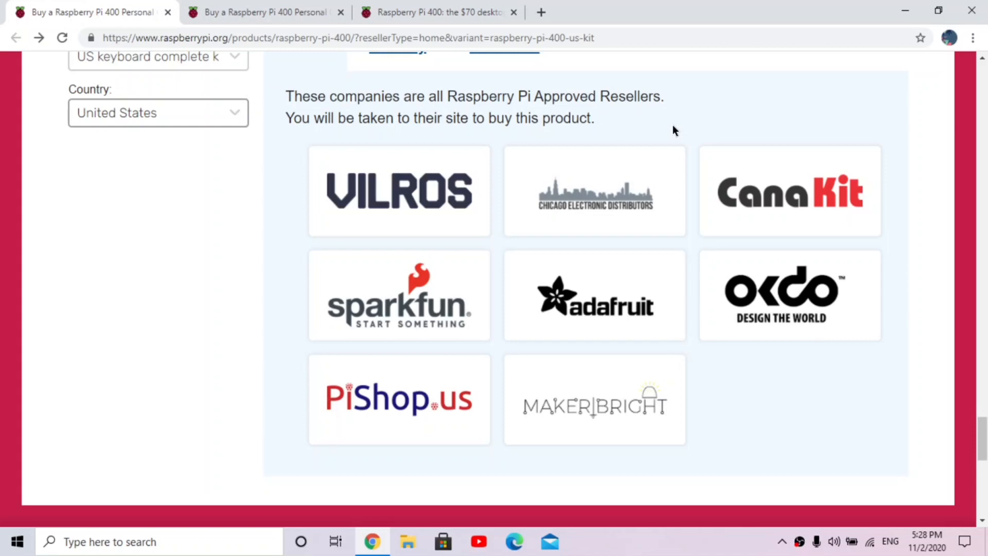
pyautogui.moveTo(595, 296)
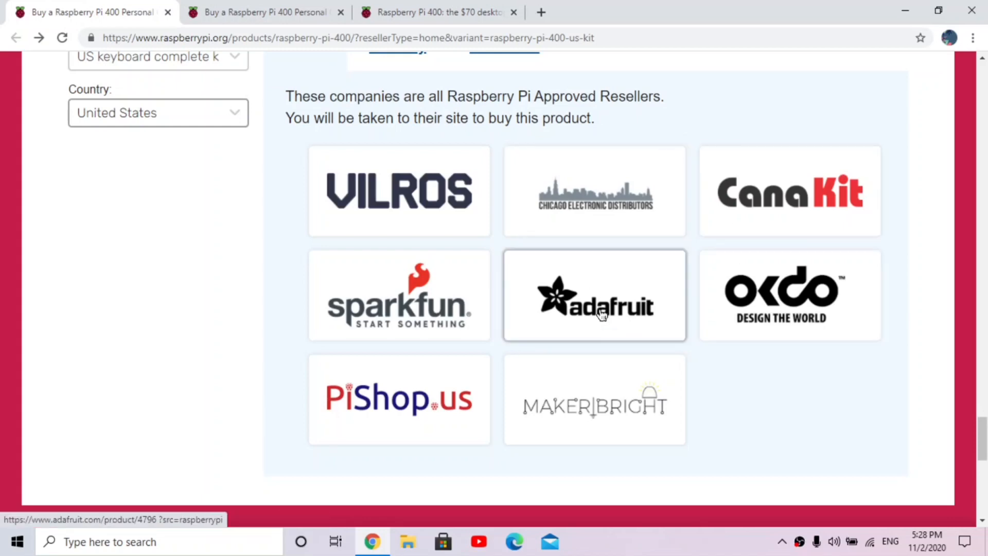
pyautogui.moveTo(613, 432)
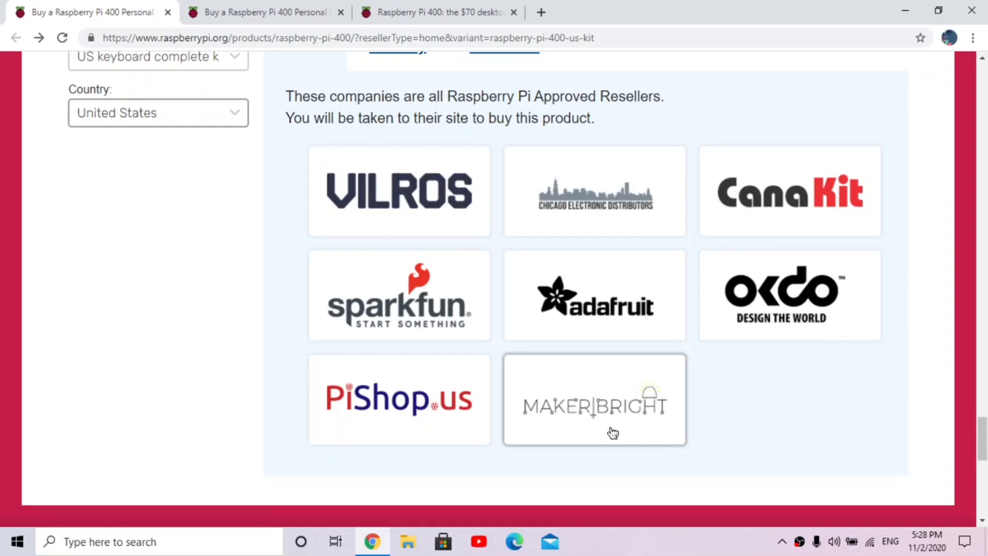
pyautogui.moveTo(397, 398)
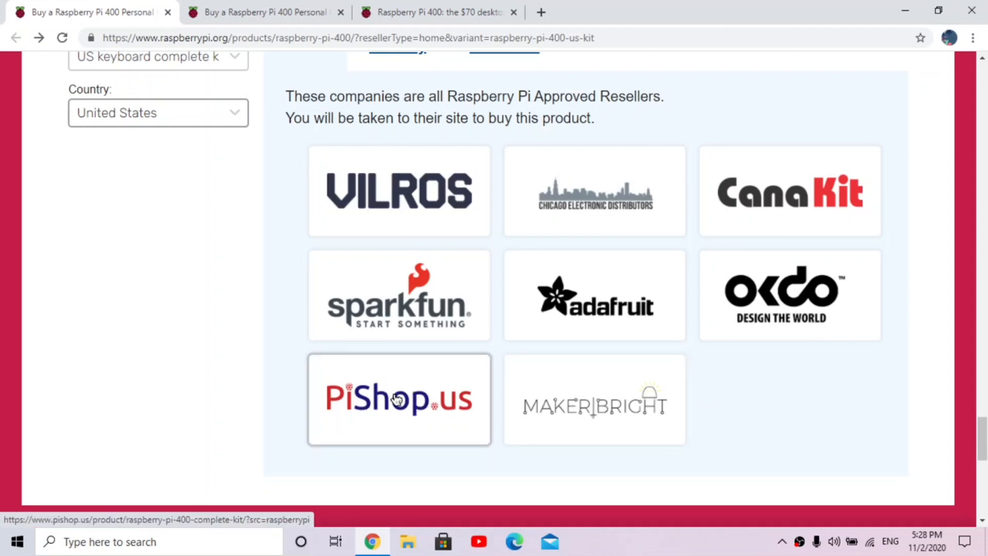
# Open PiShop.us's Raspberry Pi 400 Complete Kit page, zoom the photo, and view another image
pyautogui.click(399, 399)
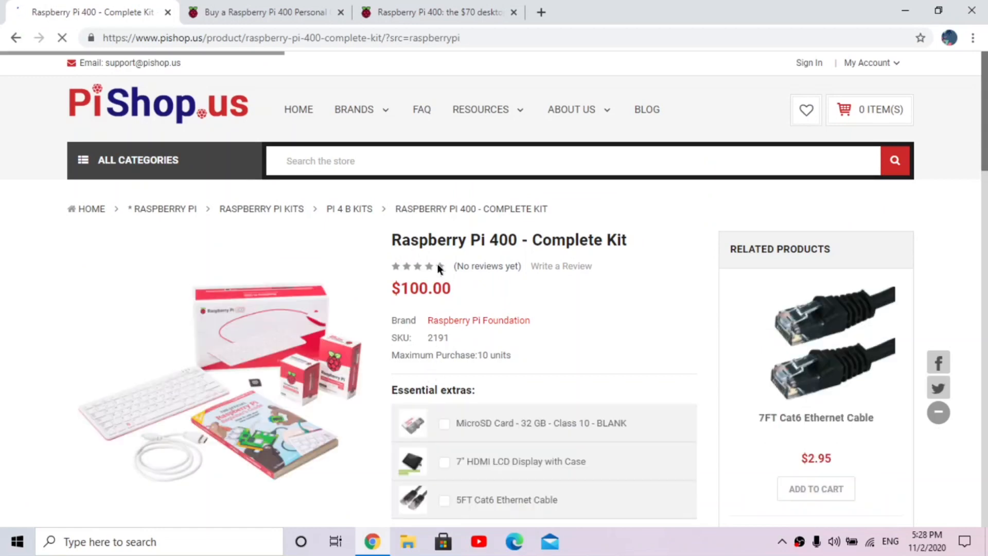
pyautogui.doubleClick(420, 288)
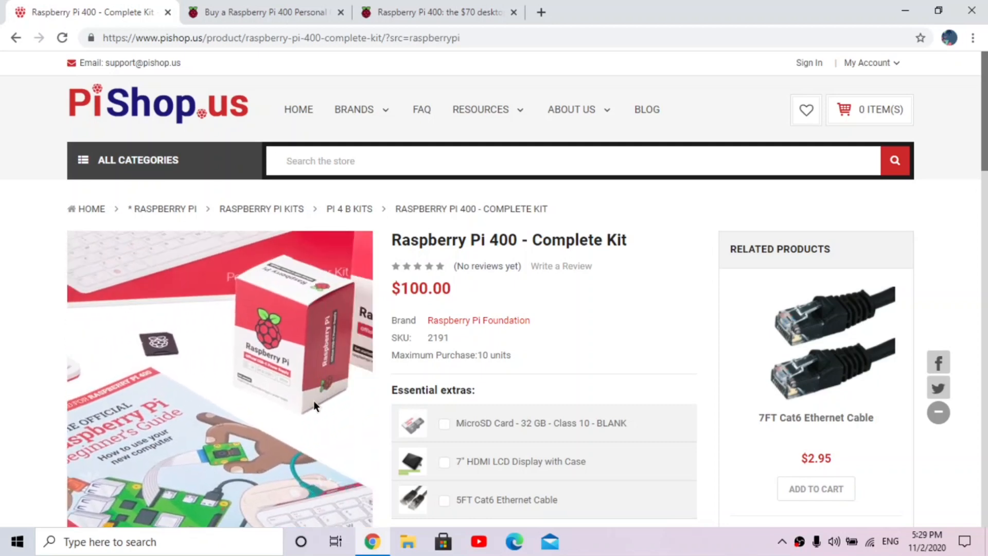
pyautogui.scroll(-3)
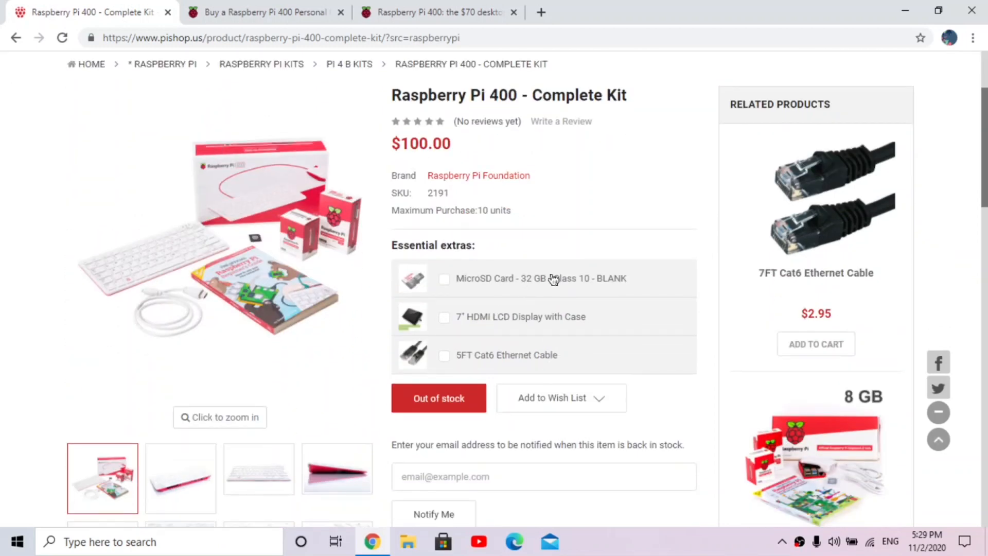
pyautogui.moveTo(536, 308)
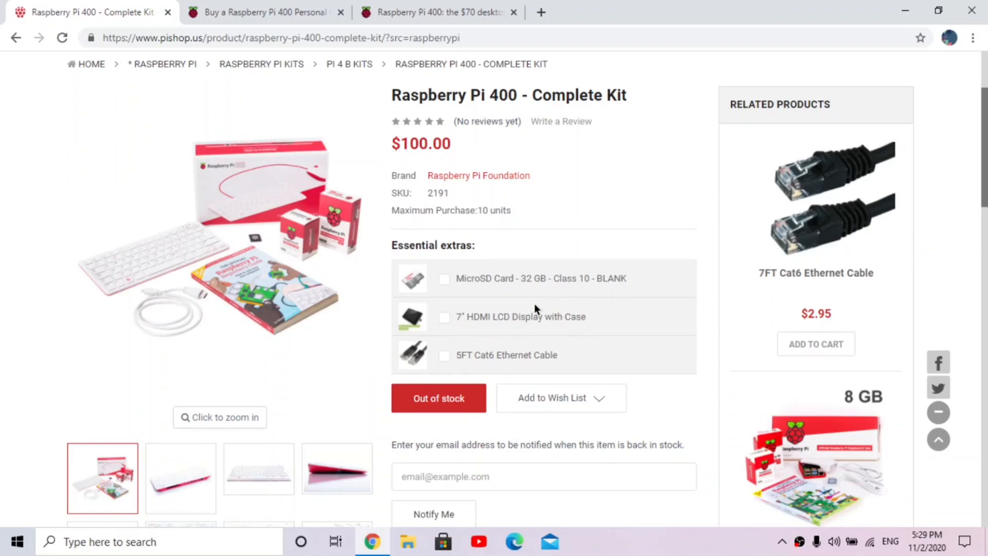
pyautogui.moveTo(568, 339)
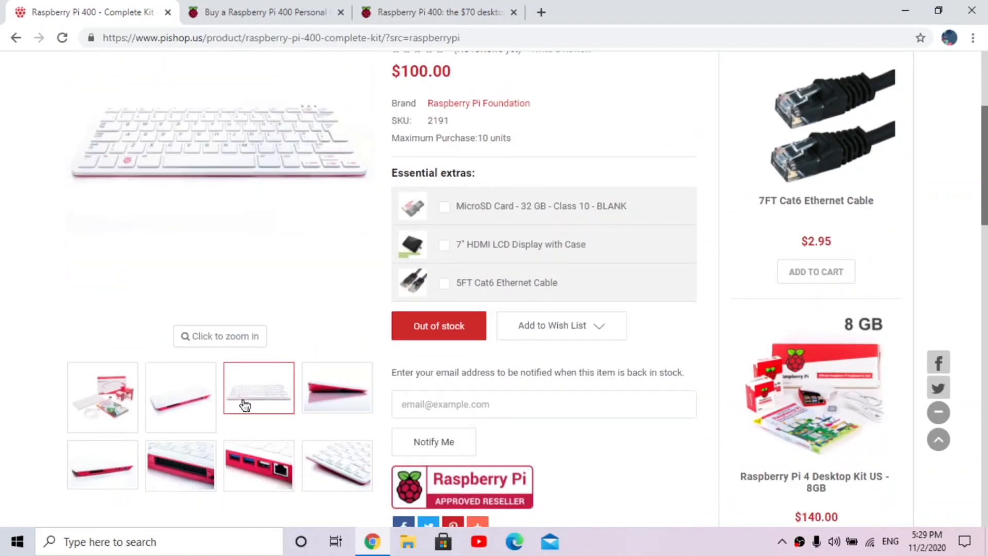
pyautogui.click(337, 465)
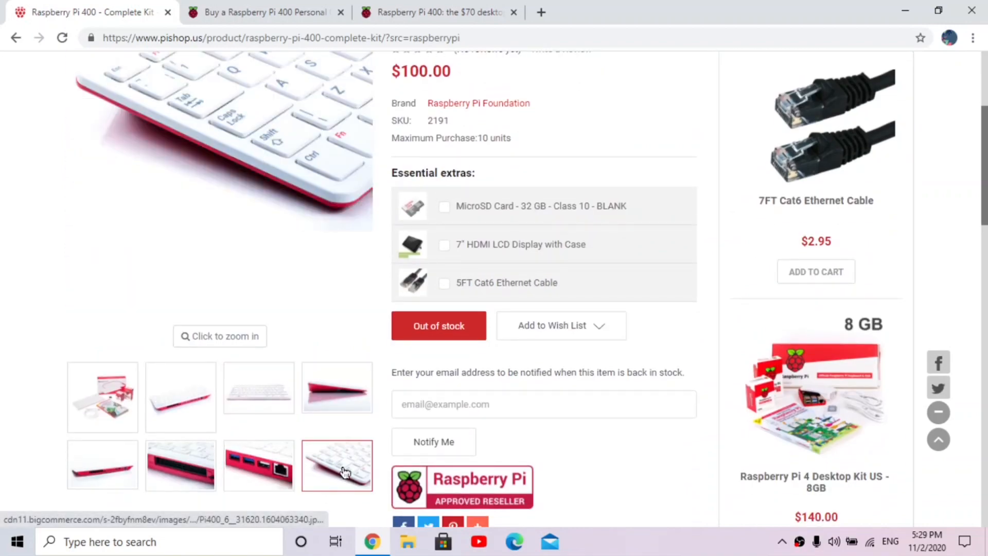
pyautogui.scroll(-3)
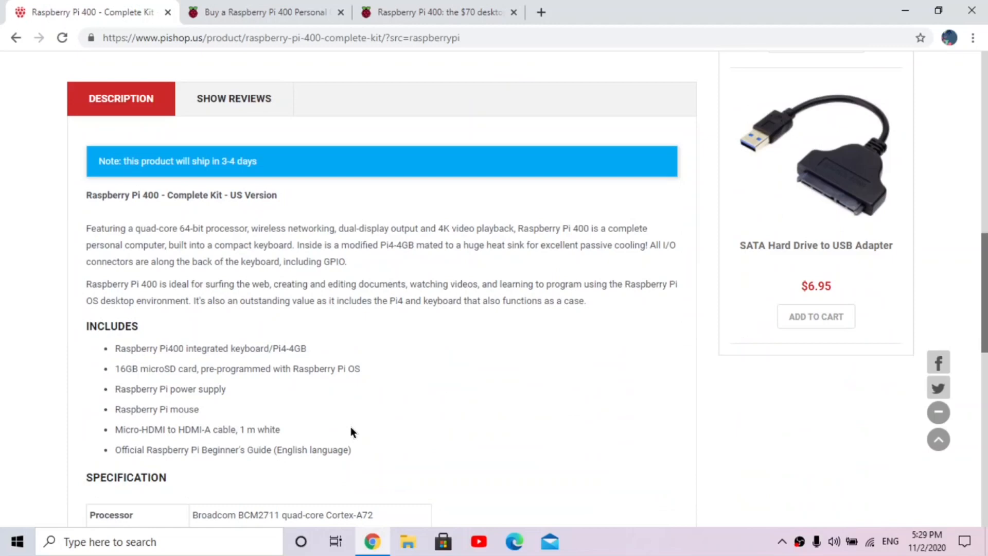
pyautogui.scroll(3)
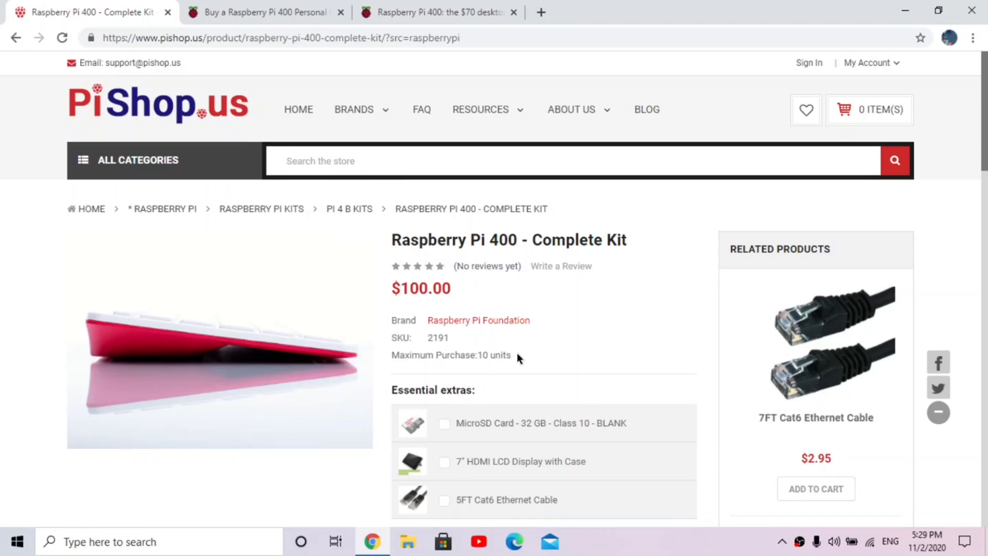
pyautogui.scroll(-3)
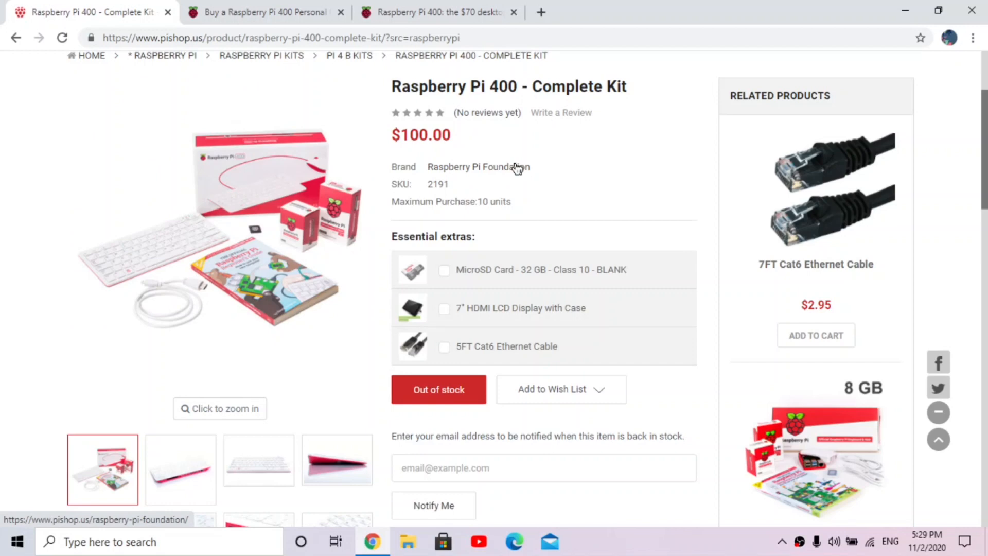
pyautogui.moveTo(508, 231)
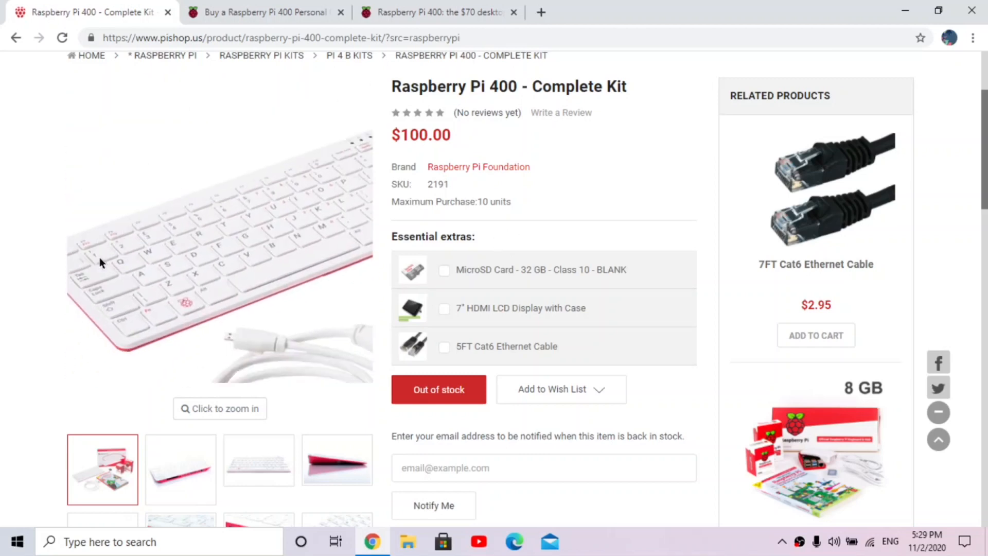
pyautogui.scroll(3)
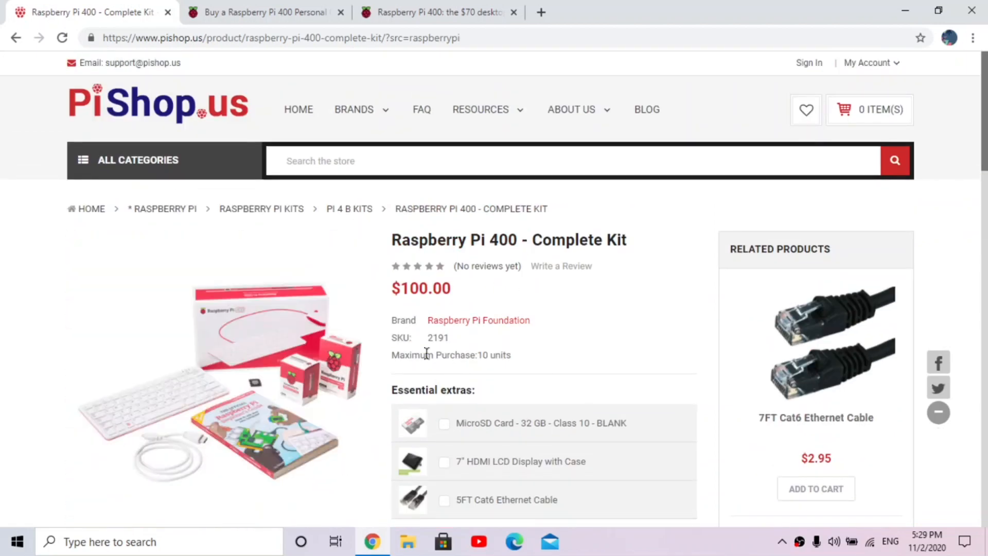
pyautogui.moveTo(546, 326)
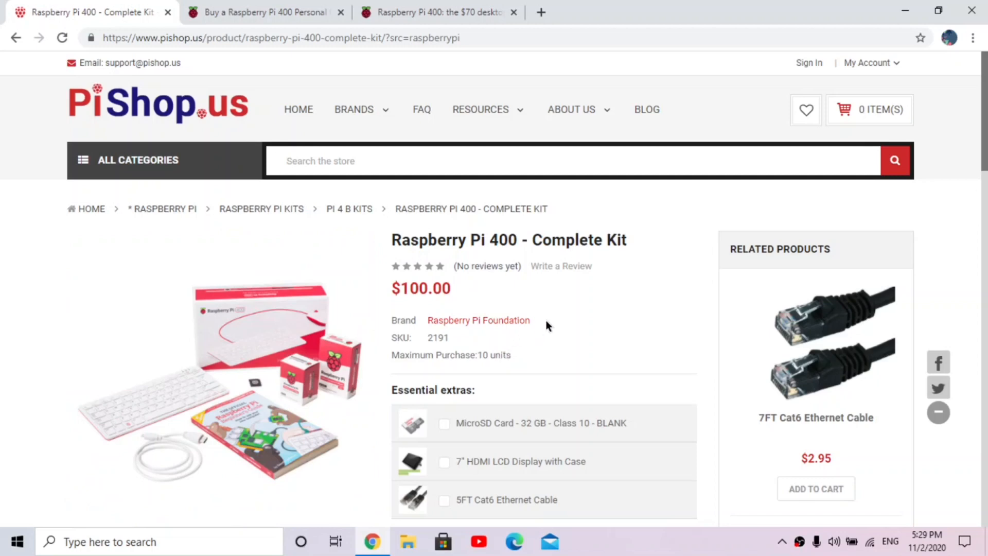
pyautogui.moveTo(548, 325)
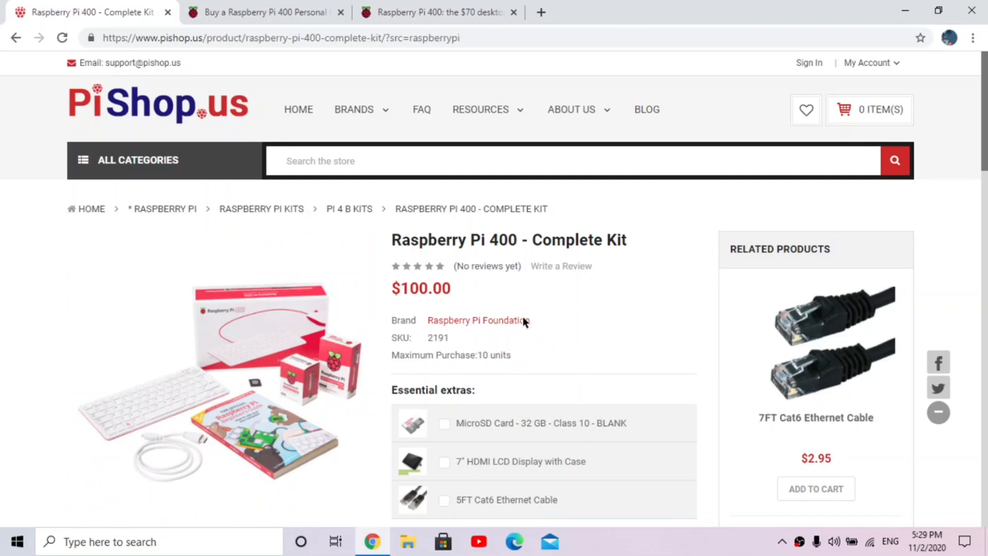
pyautogui.moveTo(508, 317)
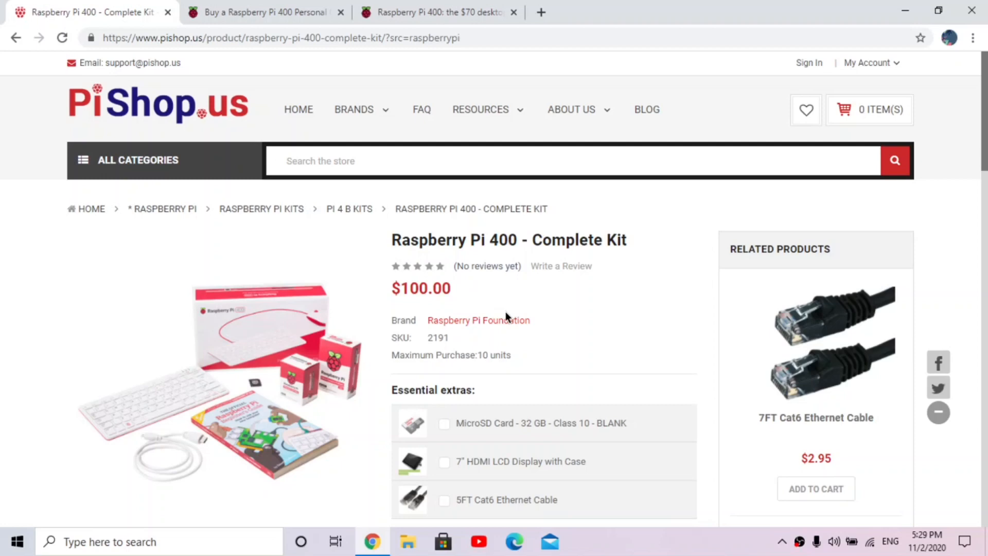
pyautogui.moveTo(535, 282)
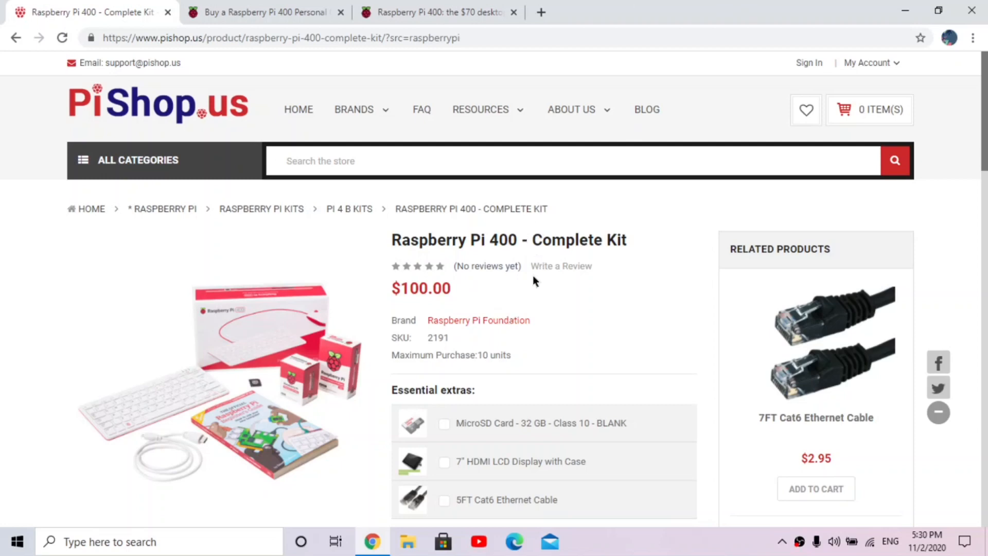
pyautogui.moveTo(378, 308)
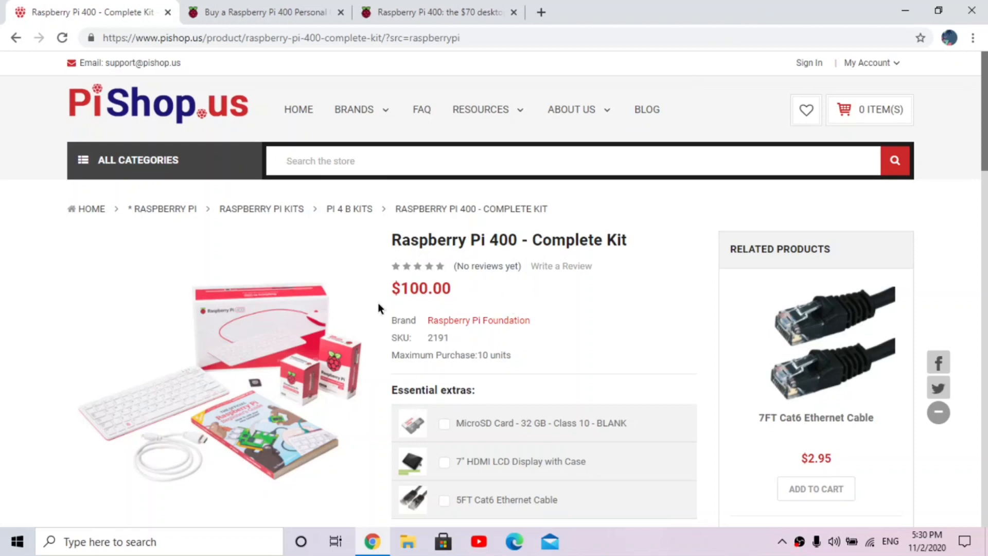
pyautogui.moveTo(586, 359)
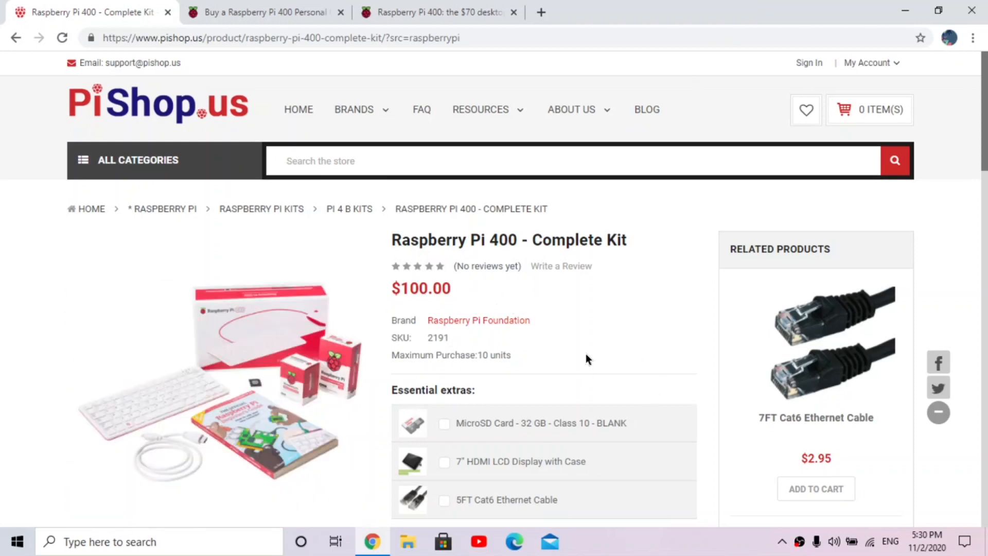